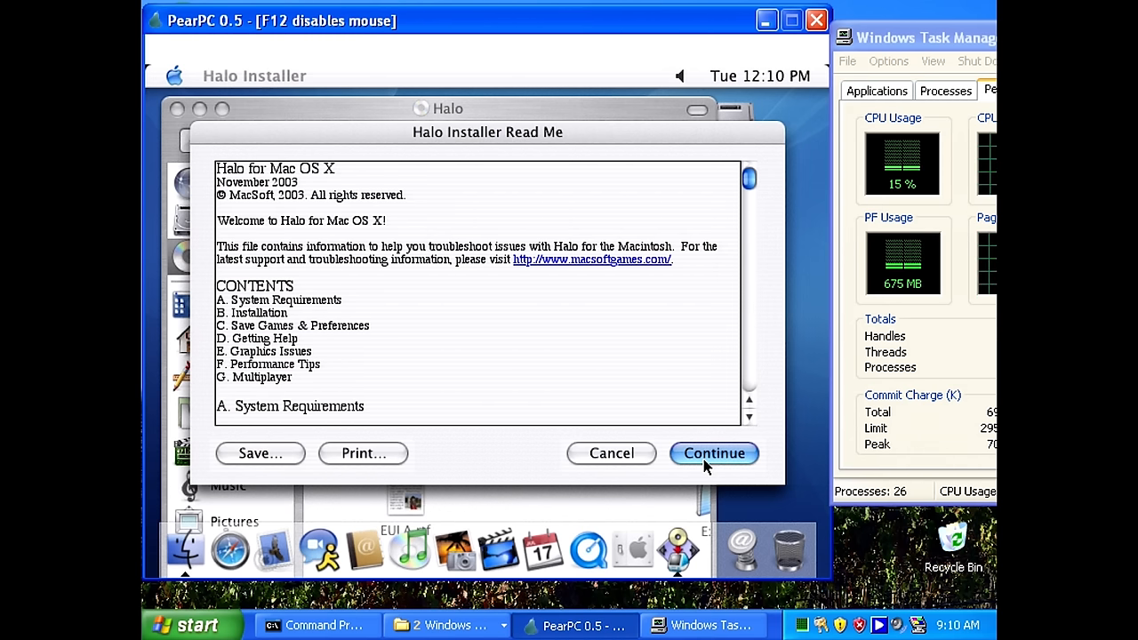
Pass the Halo Read Me and license, run Halo Installer, and dismiss the success dialog
{"action": "left_click", "coordinate": [714, 453]}
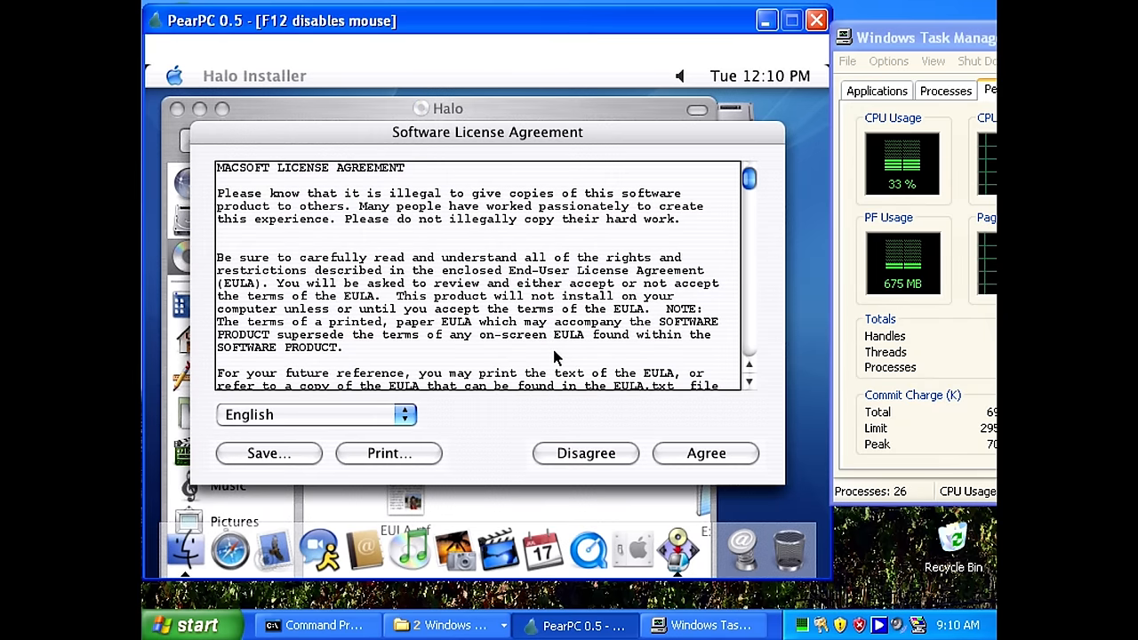
{"action": "mouse_move", "coordinate": [565, 365]}
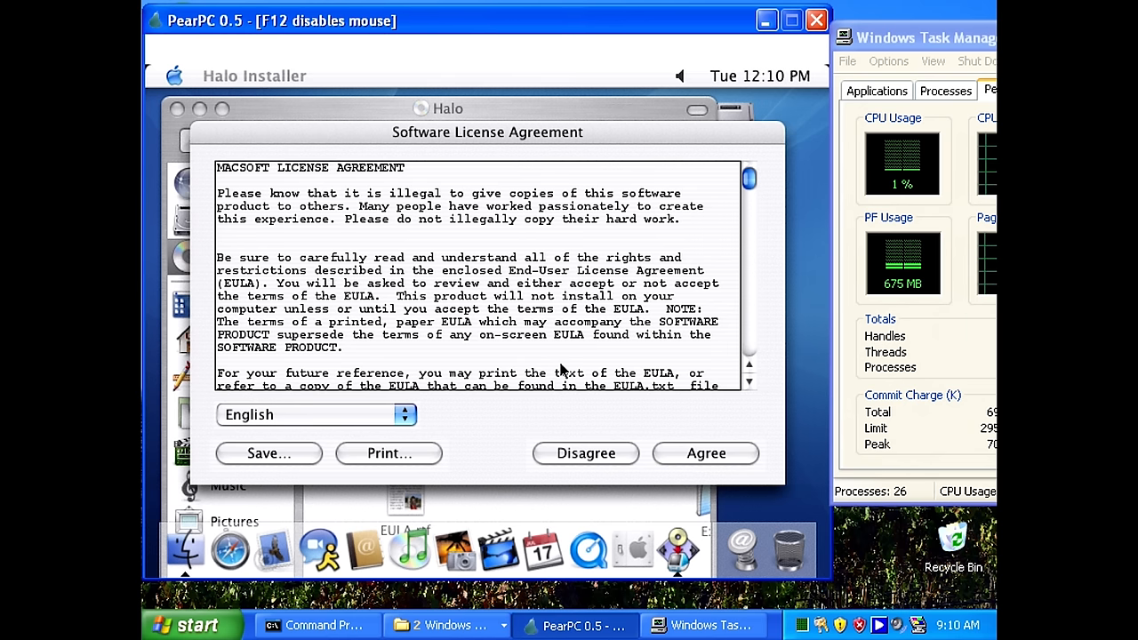
{"action": "left_click", "coordinate": [705, 453]}
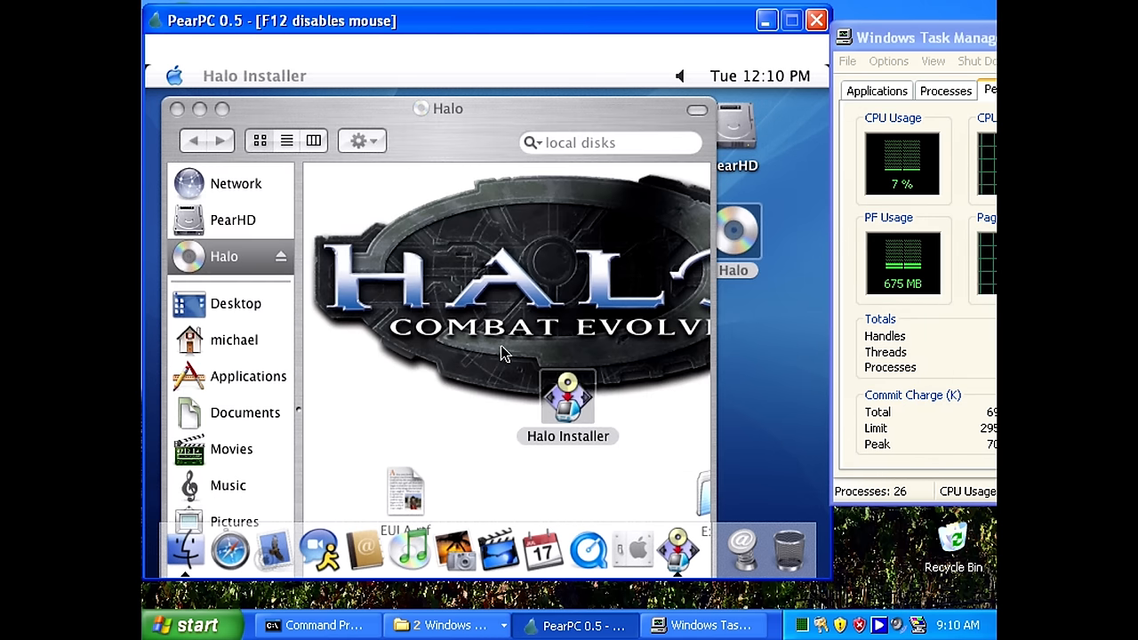
{"action": "double_click", "coordinate": [567, 395]}
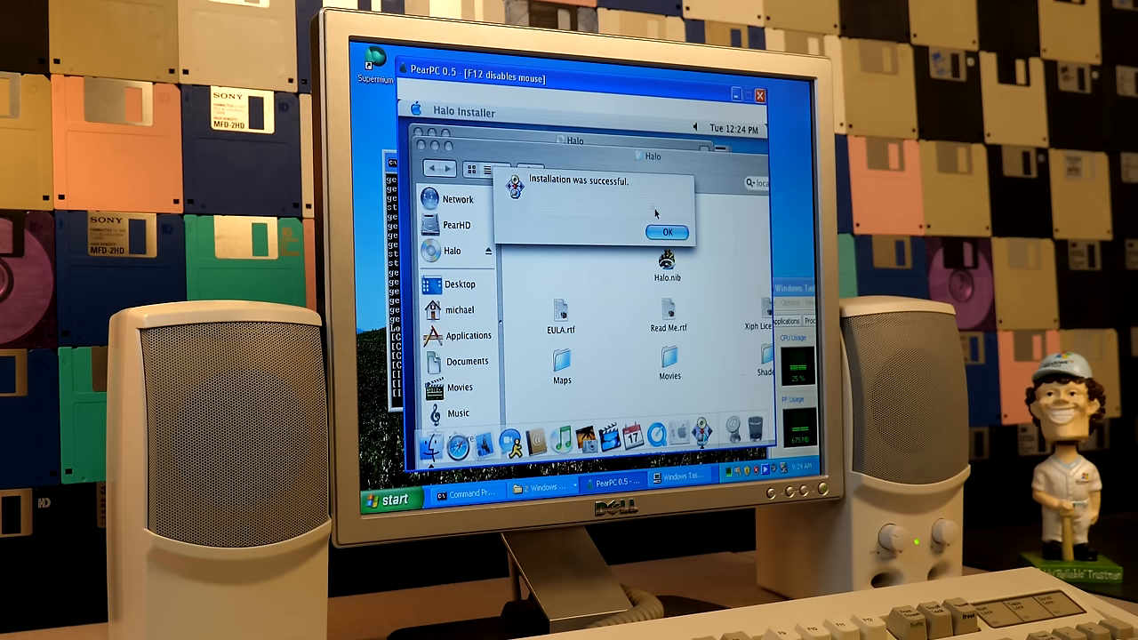
{"action": "left_click", "coordinate": [667, 232]}
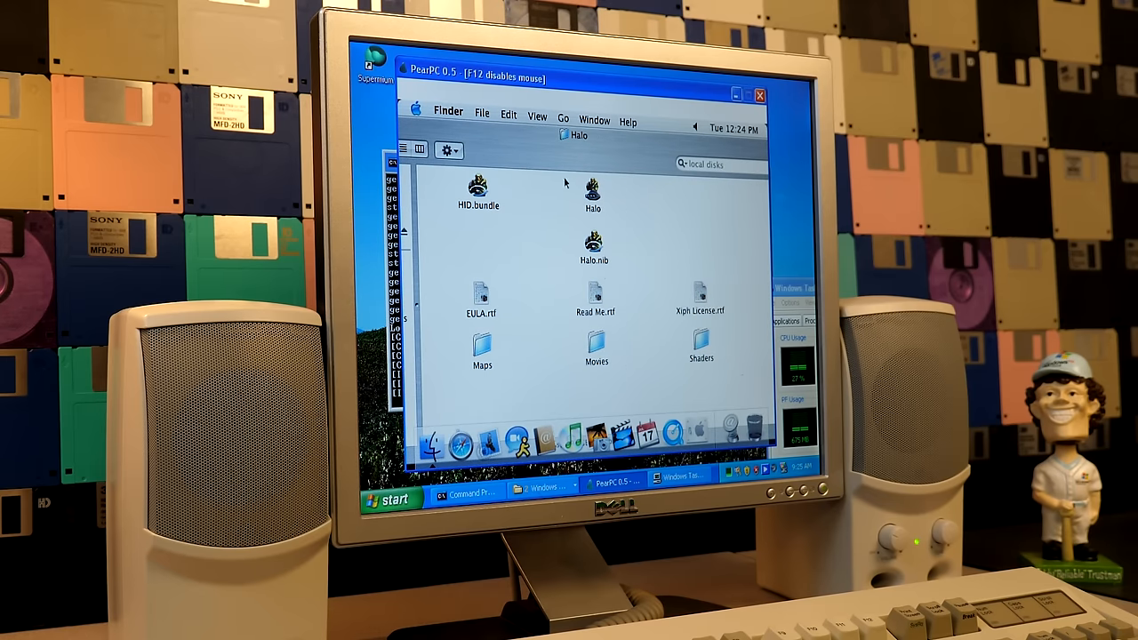
Launch Halo with Lens Flare set to Low and start the game
{"action": "left_click", "coordinate": [590, 189]}
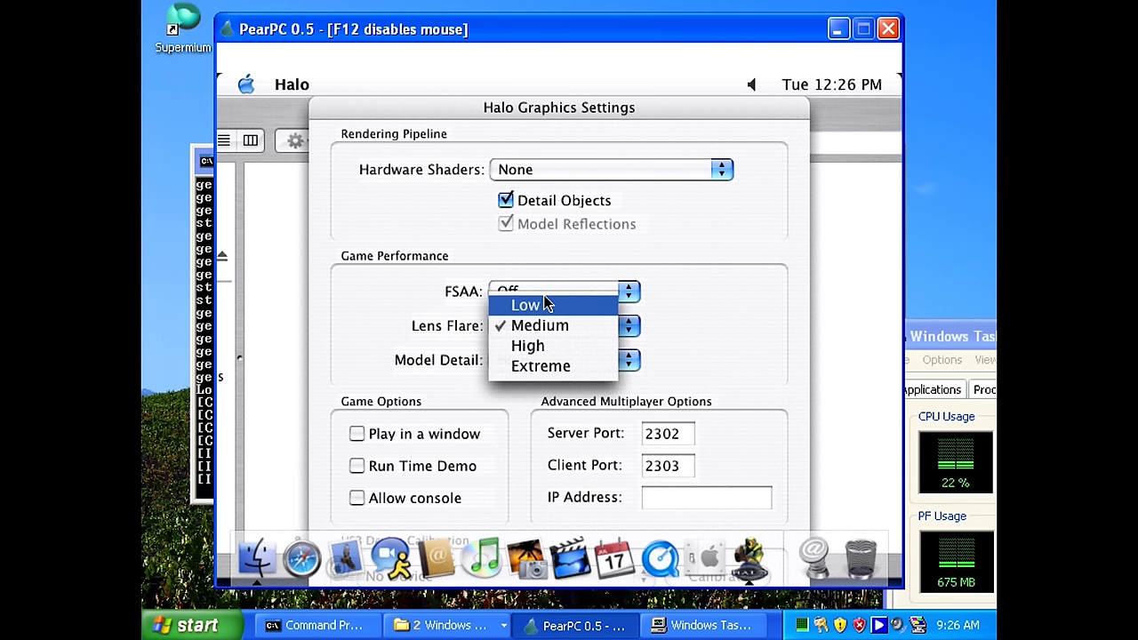
{"action": "left_click", "coordinate": [523, 304]}
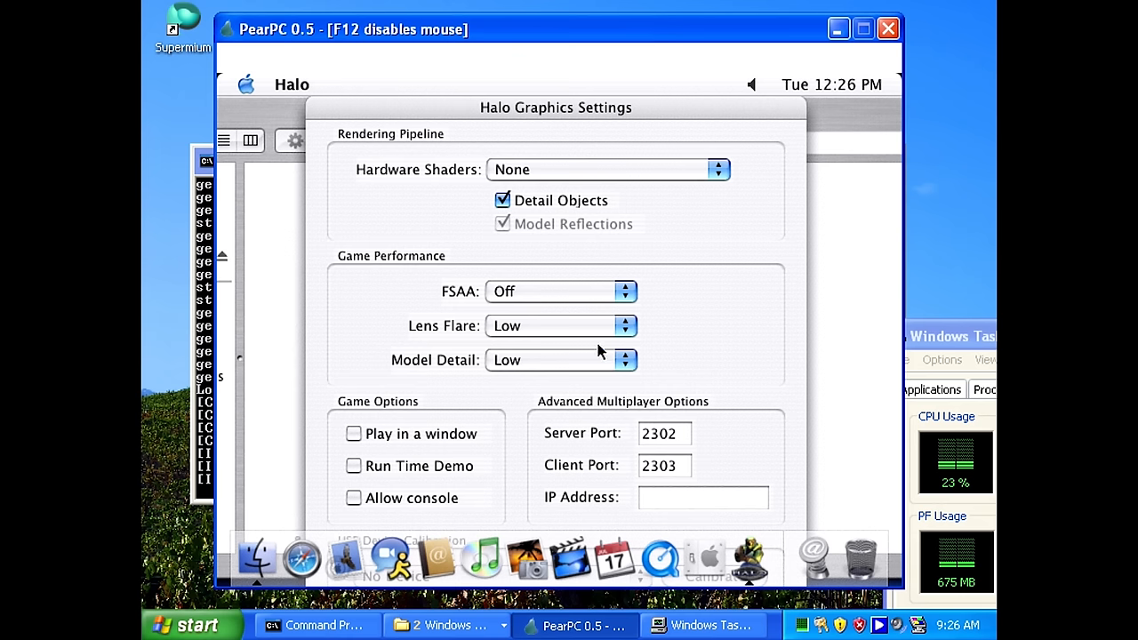
{"action": "mouse_move", "coordinate": [813, 583]}
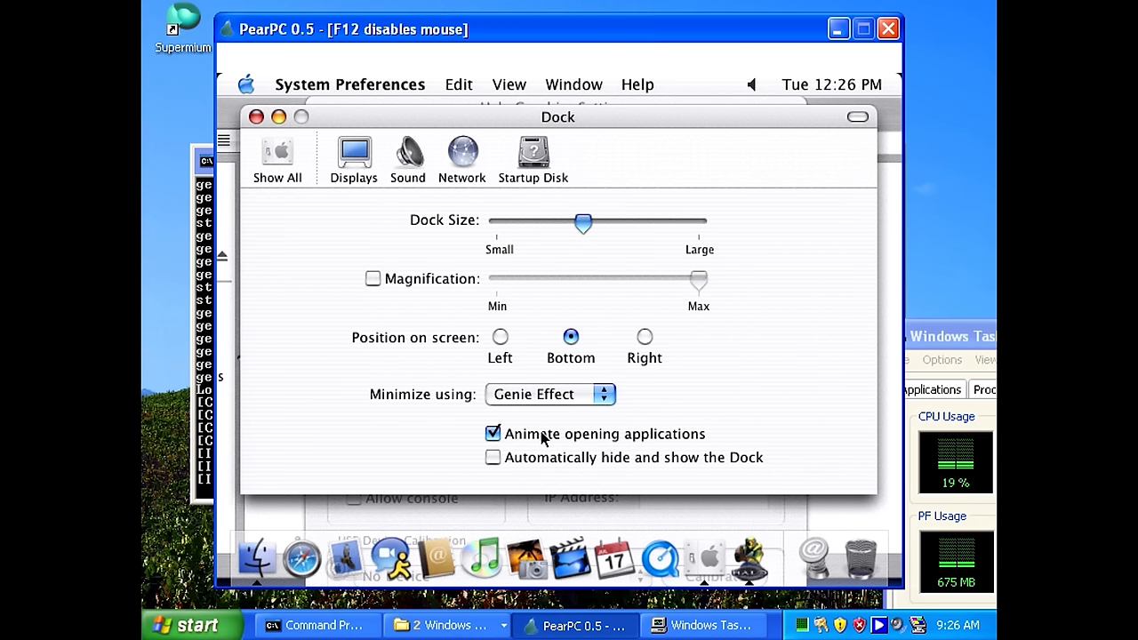
{"action": "left_click", "coordinate": [492, 456]}
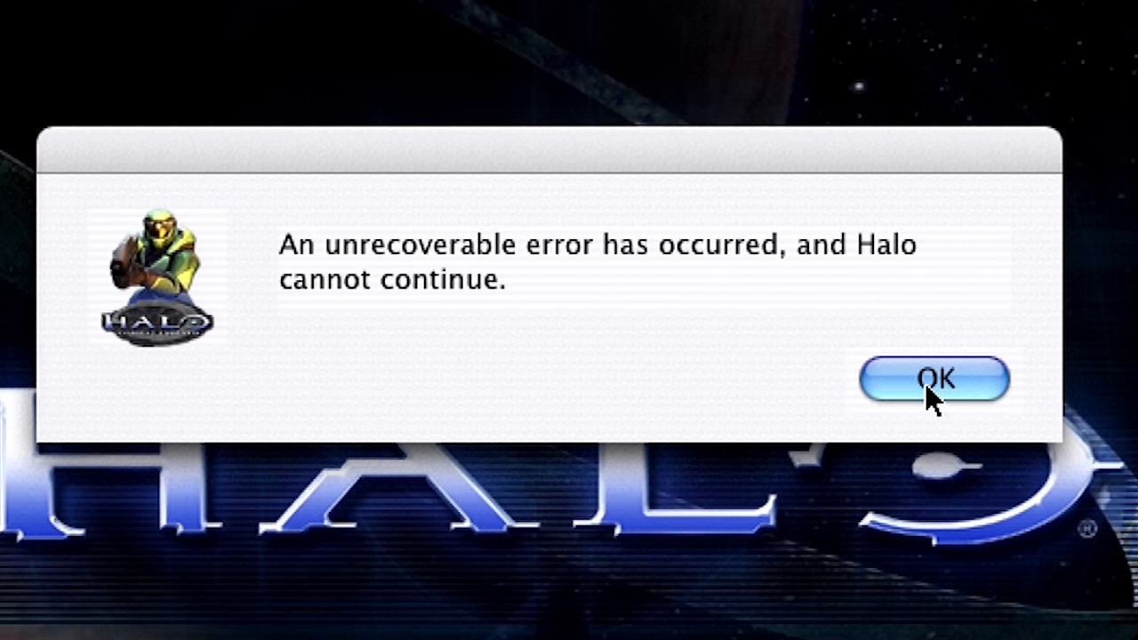
Dismiss the error, relaunch Halo, and adjust its graphics settings
{"action": "left_click", "coordinate": [933, 379]}
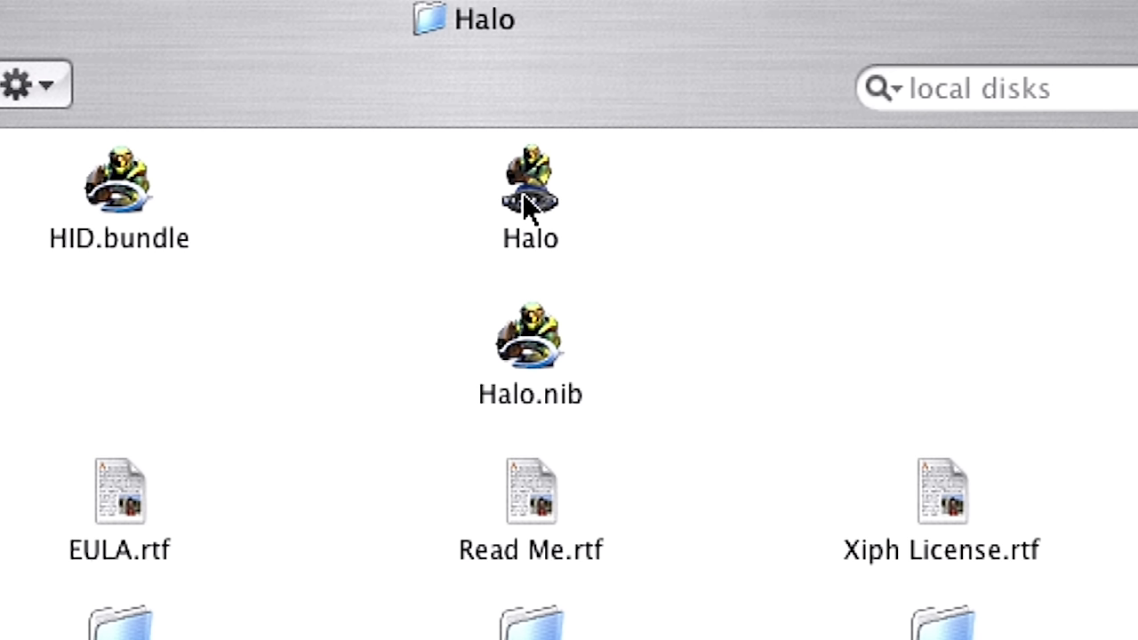
{"action": "double_click", "coordinate": [525, 187]}
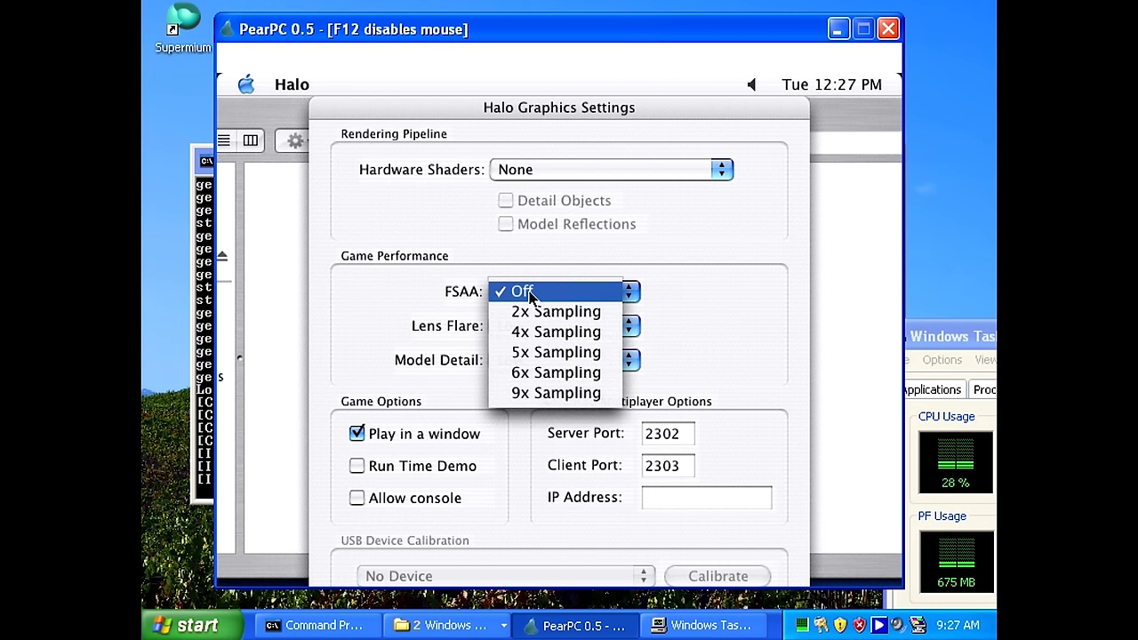
{"action": "mouse_move", "coordinate": [554, 311]}
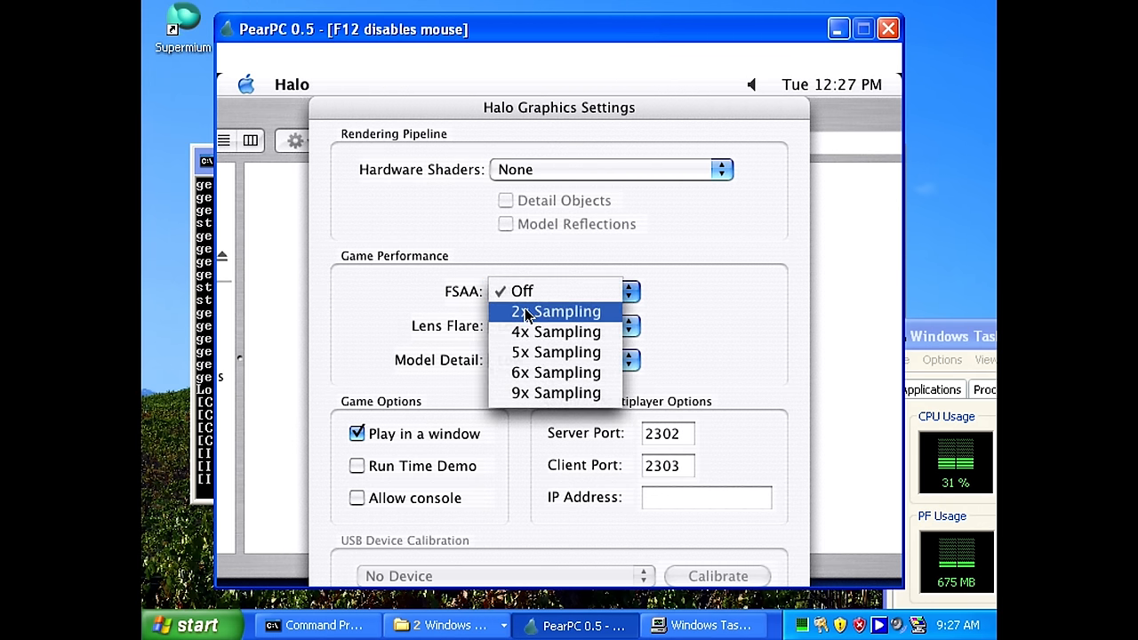
{"action": "left_click", "coordinate": [520, 291]}
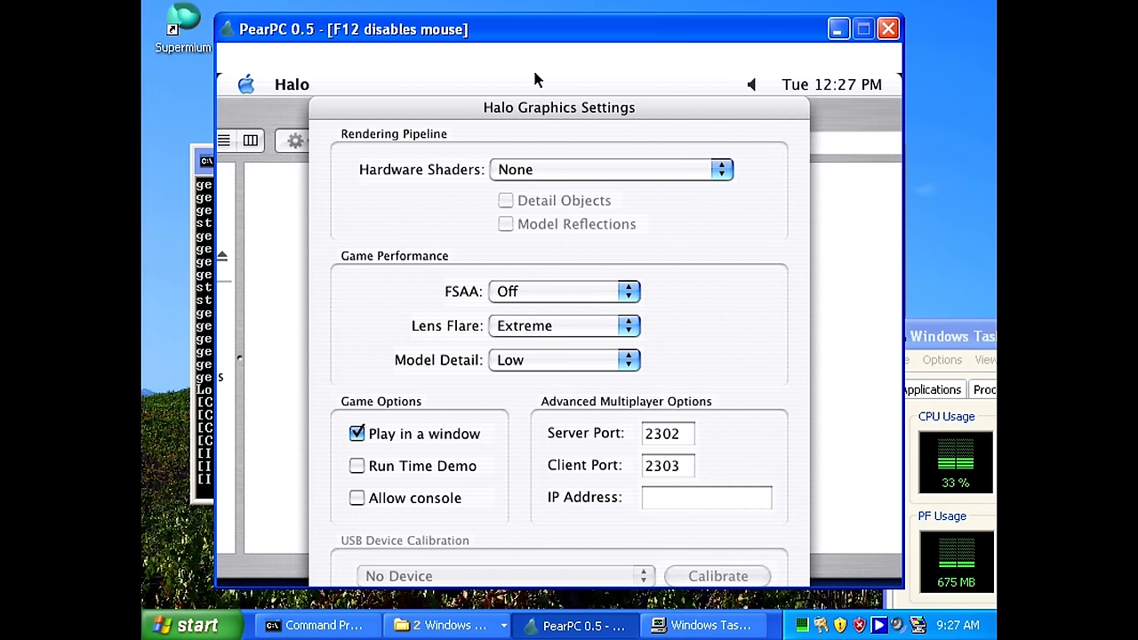
{"action": "left_click", "coordinate": [564, 360]}
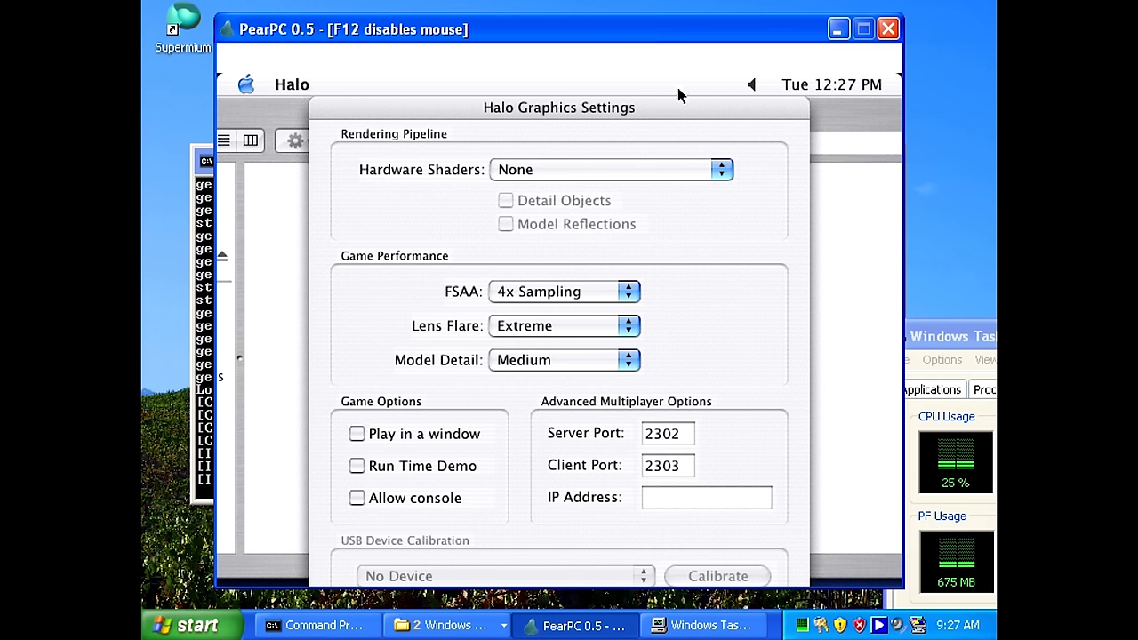
{"action": "mouse_move", "coordinate": [578, 385]}
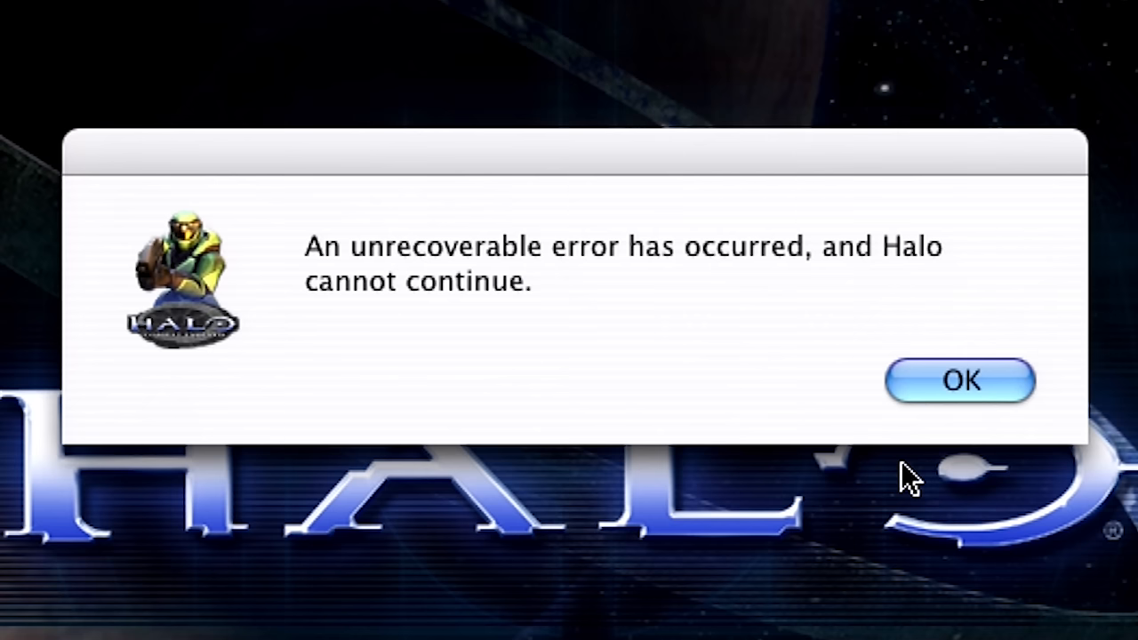
Dismiss Halo's unrecoverable error message
{"action": "left_click", "coordinate": [961, 380]}
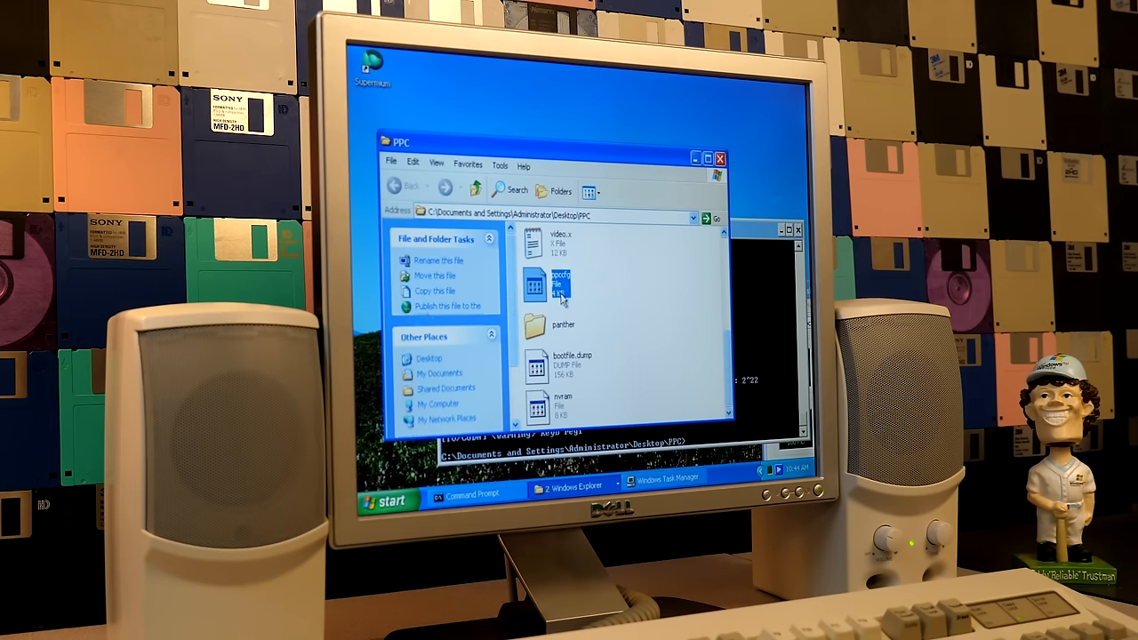
Open ppccfg in WordPad and scroll through its settings
{"action": "double_click", "coordinate": [542, 283]}
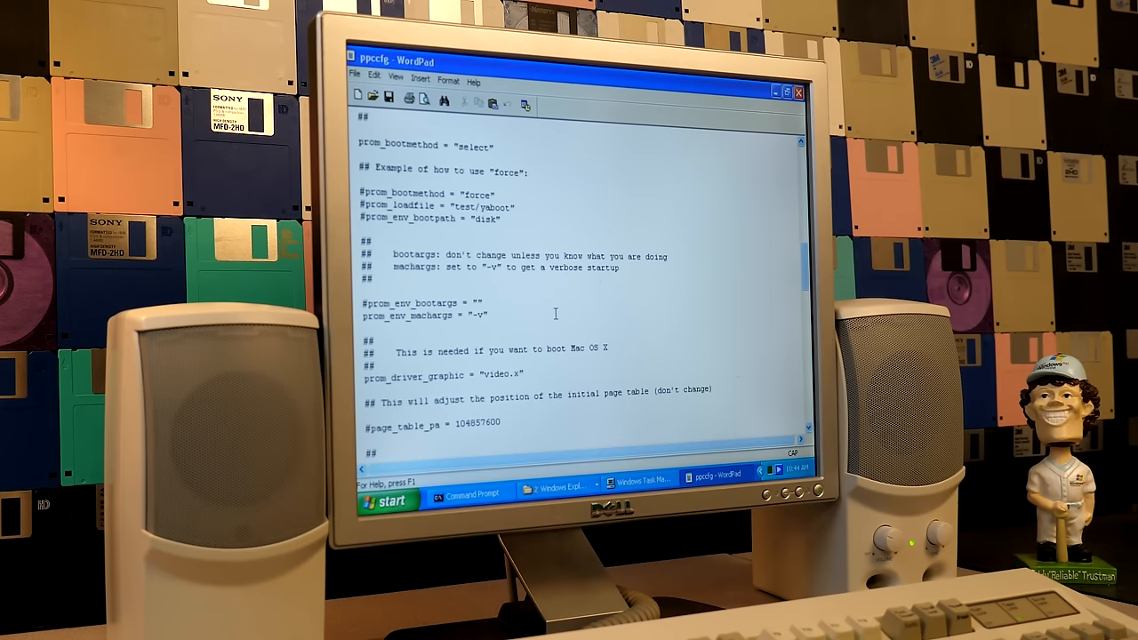
{"action": "scroll", "scroll_direction": "down", "scroll_amount": 3}
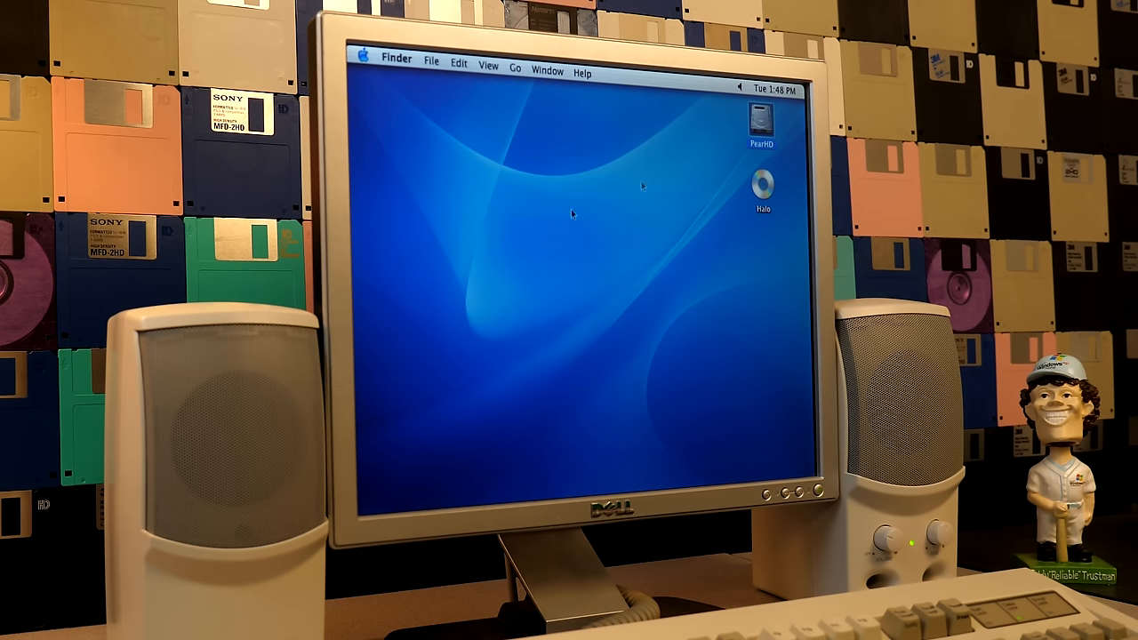
Browse PearHD's Applications folder, then choose 320 x 200 in Displays and confirm
{"action": "double_click", "coordinate": [757, 117]}
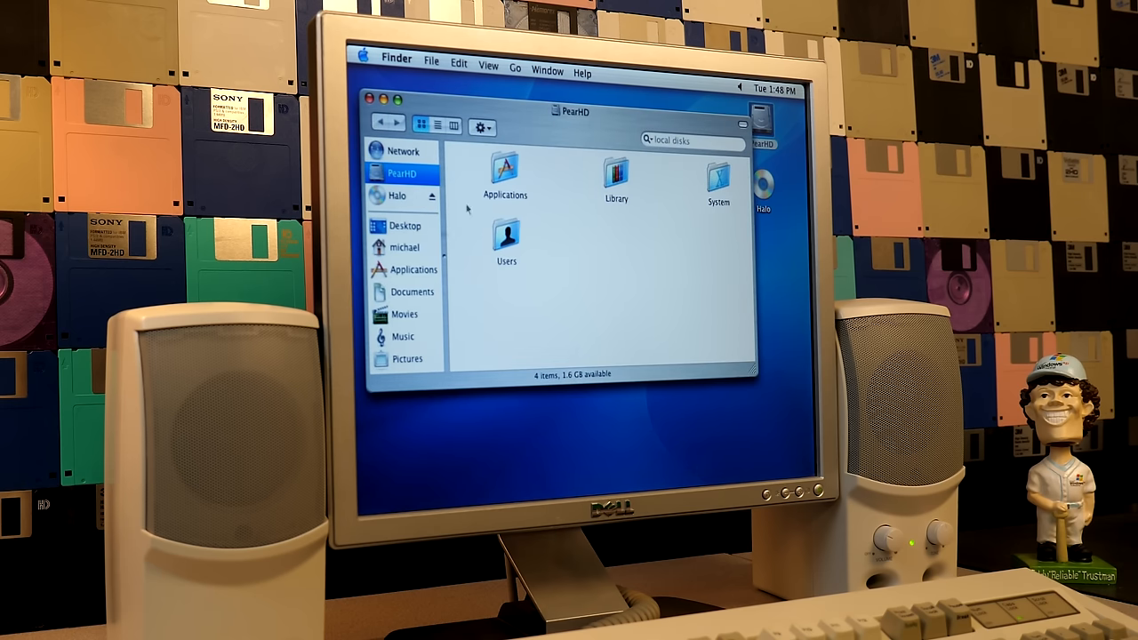
{"action": "mouse_move", "coordinate": [408, 200]}
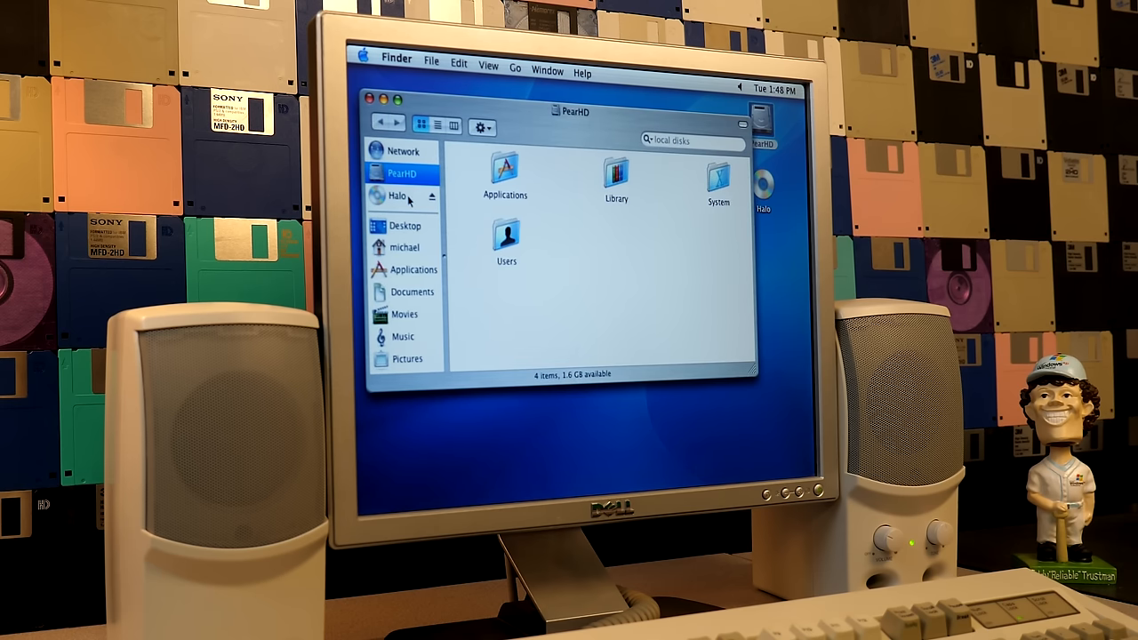
{"action": "left_click", "coordinate": [411, 269]}
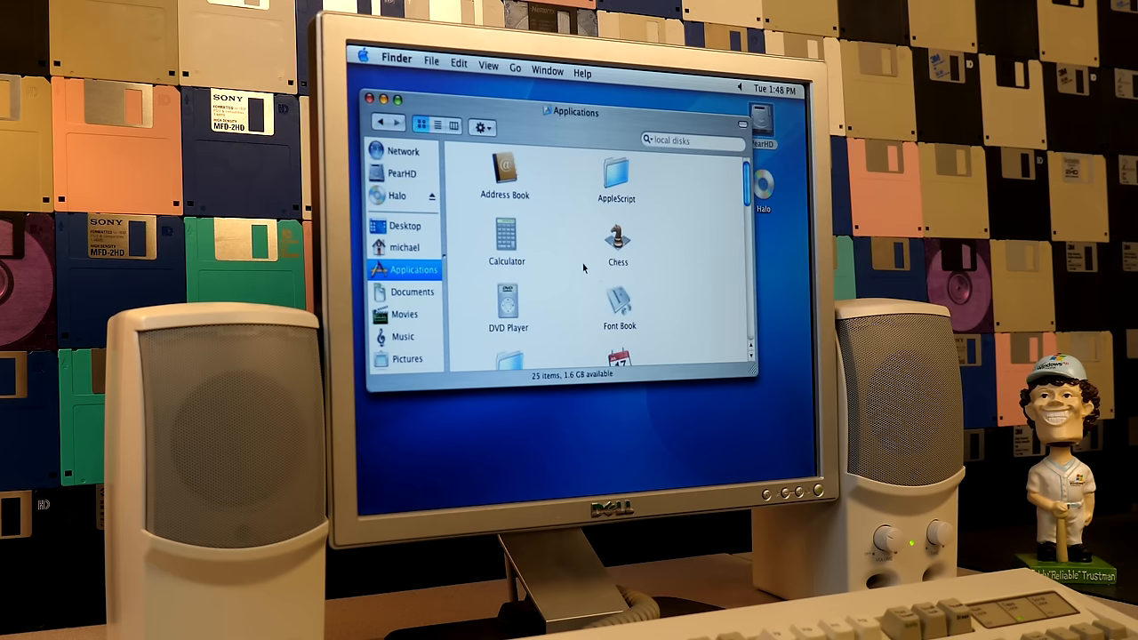
{"action": "scroll", "scroll_direction": "down", "scroll_amount": 3}
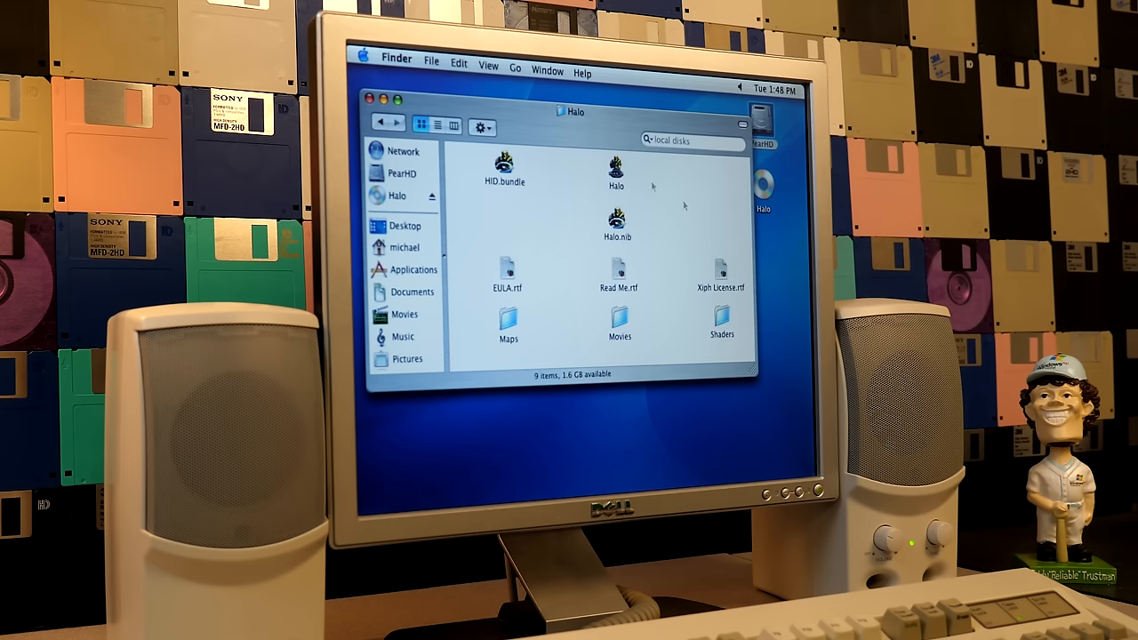
{"action": "mouse_move", "coordinate": [630, 204]}
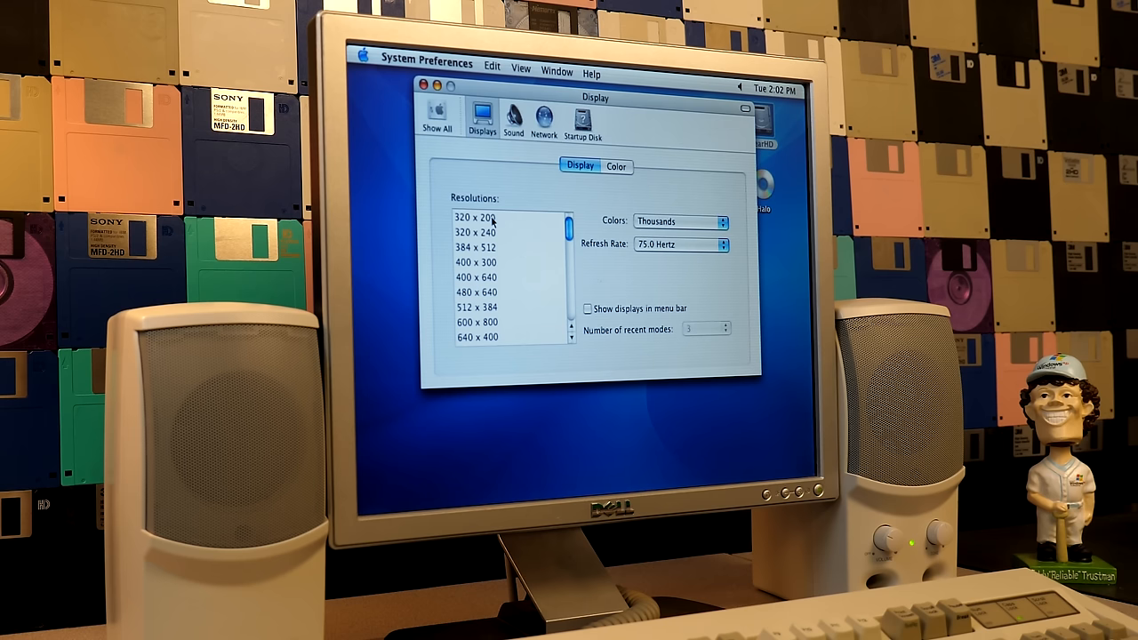
{"action": "left_click", "coordinate": [476, 216]}
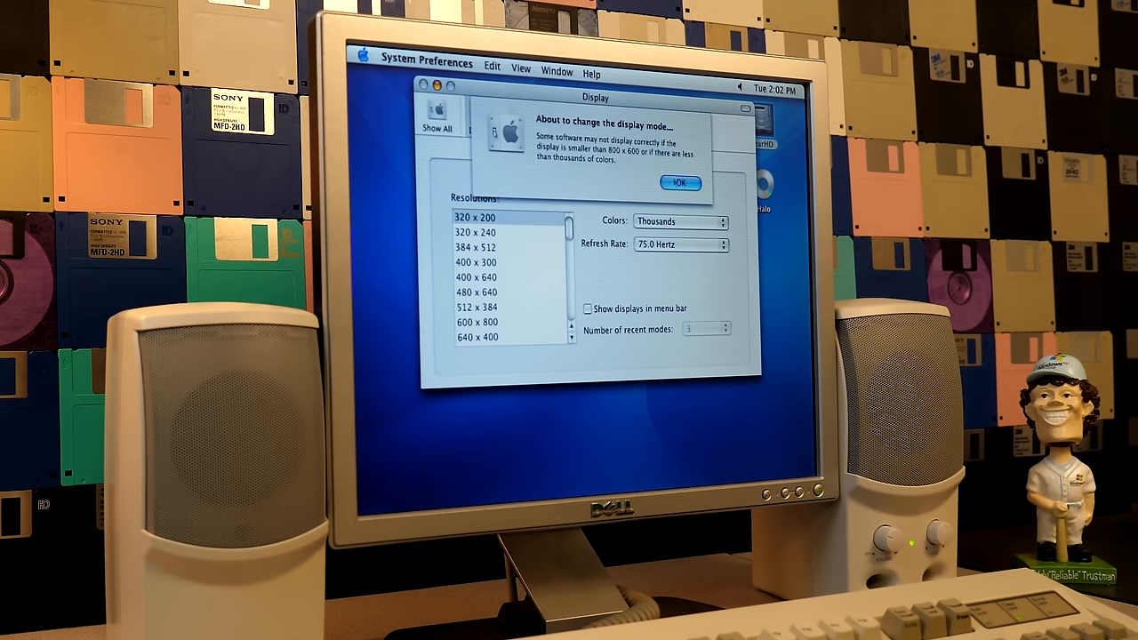
{"action": "left_click", "coordinate": [679, 182]}
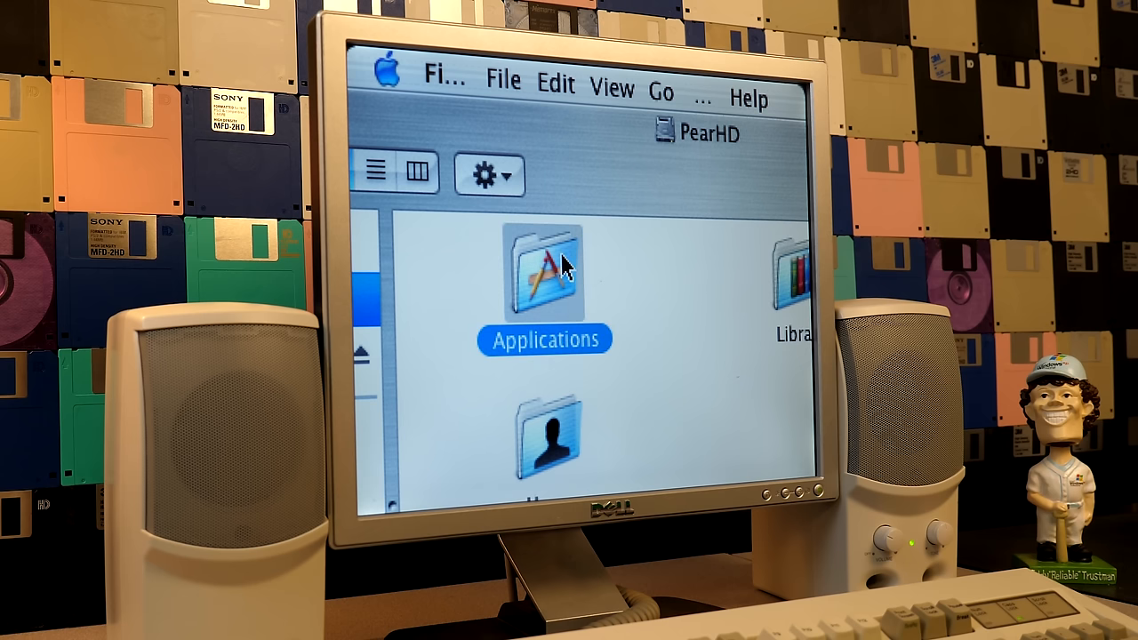
Open Applications, dismiss the Halo error, and quit Mac OS X to close PearPC
{"action": "double_click", "coordinate": [544, 276]}
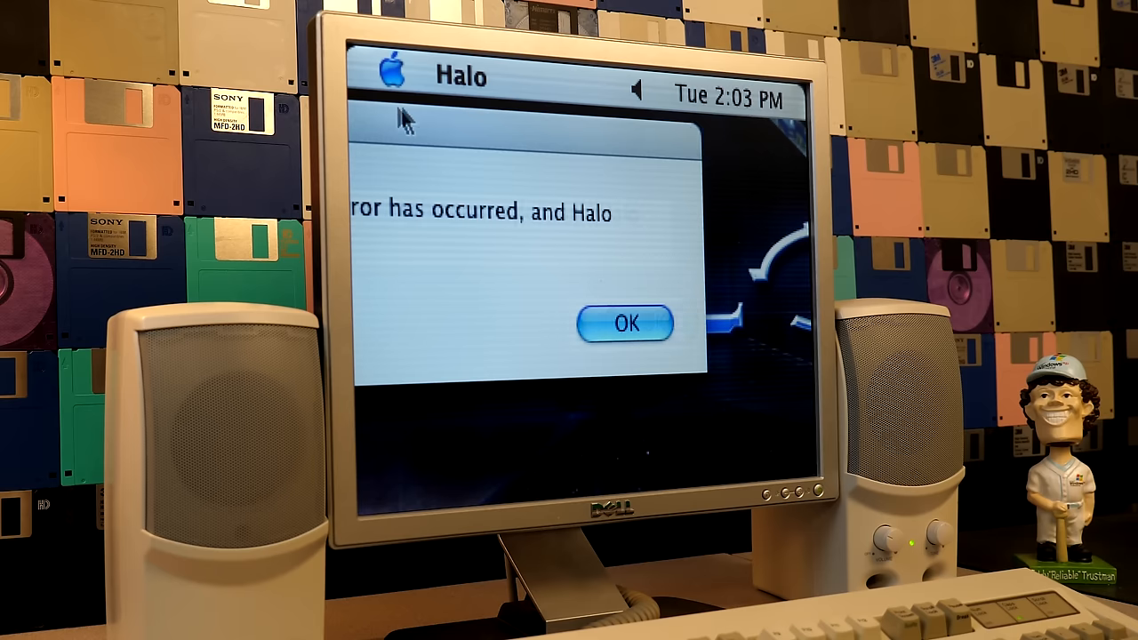
{"action": "left_click", "coordinate": [628, 323]}
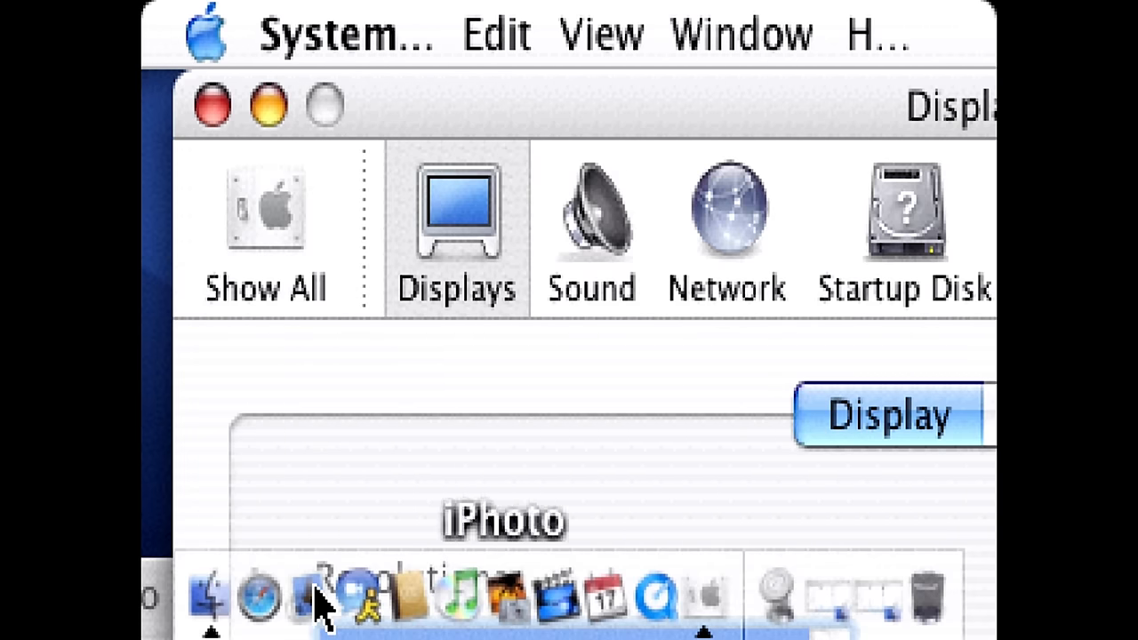
{"action": "mouse_move", "coordinate": [258, 613]}
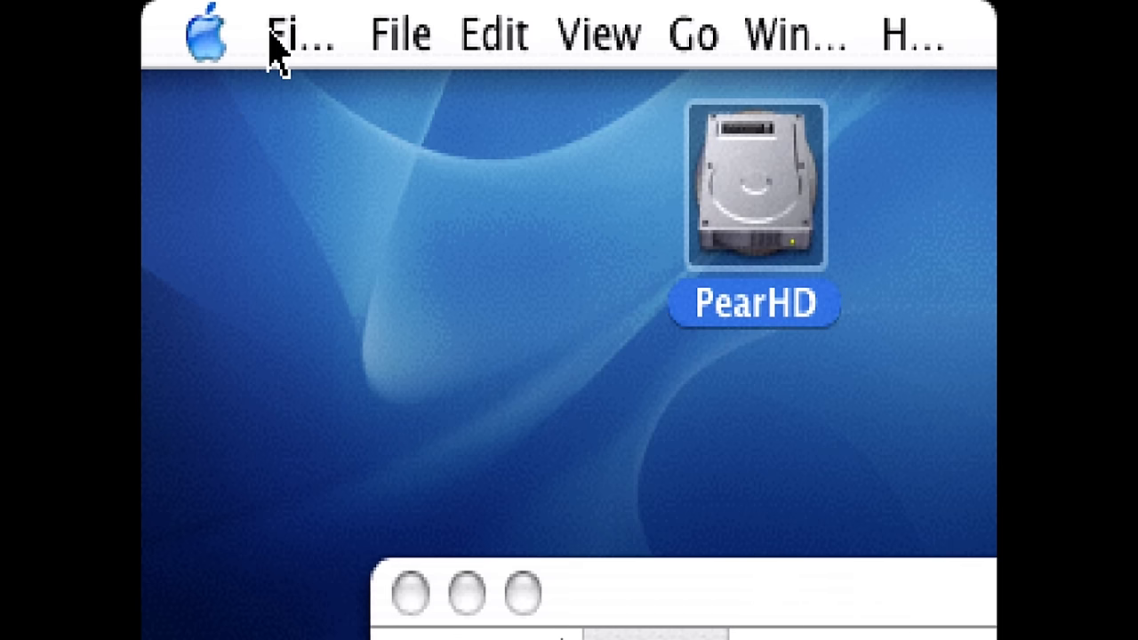
{"action": "left_click", "coordinate": [209, 34]}
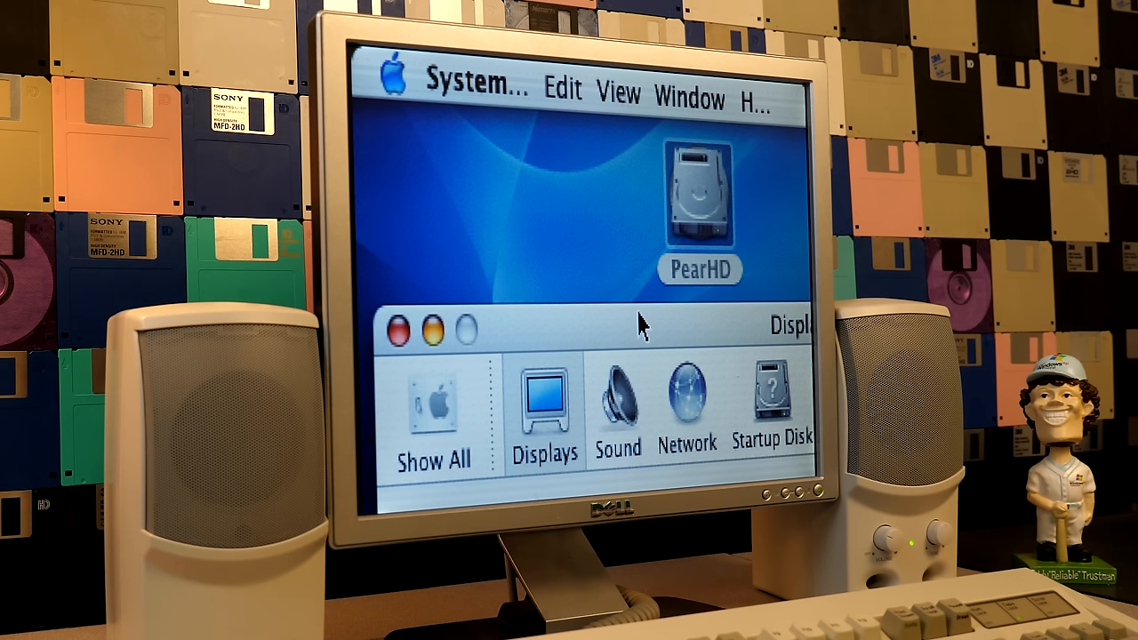
{"action": "left_click", "coordinate": [538, 404]}
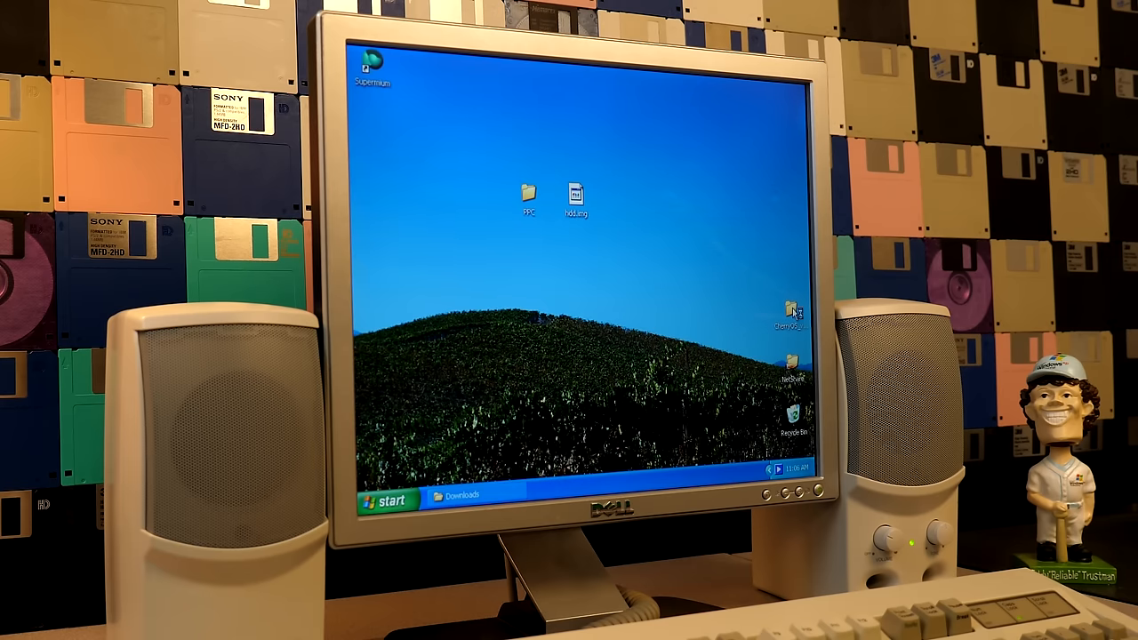
Run setup.exe from the CherryOS_v1.0.1 folder and move past the installer welcome page
{"action": "double_click", "coordinate": [793, 315]}
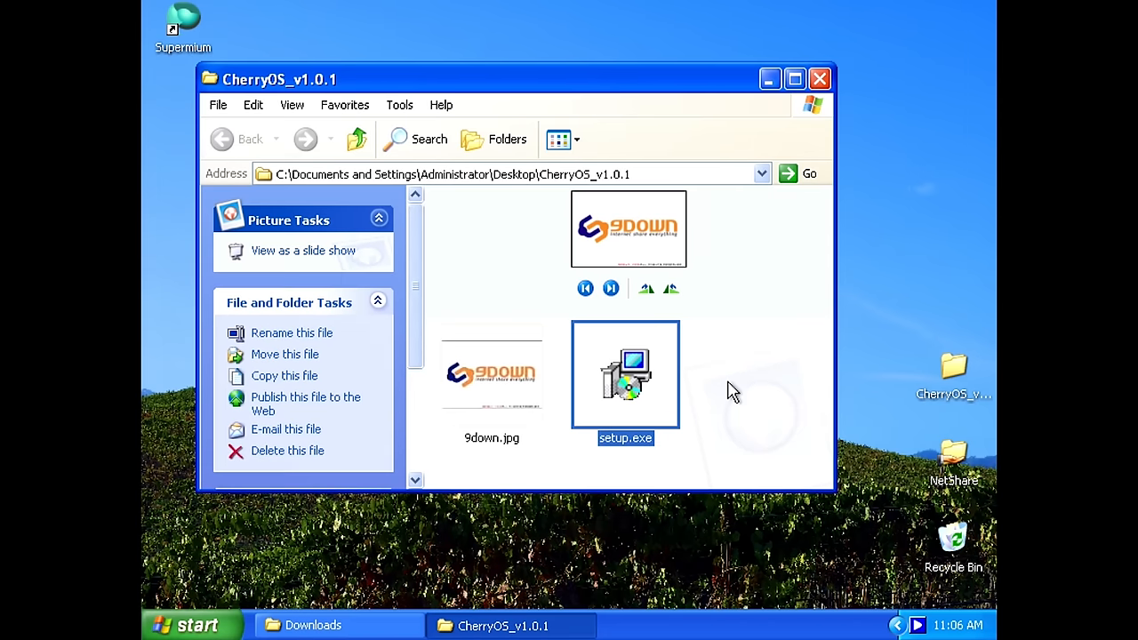
{"action": "left_click", "coordinate": [749, 394]}
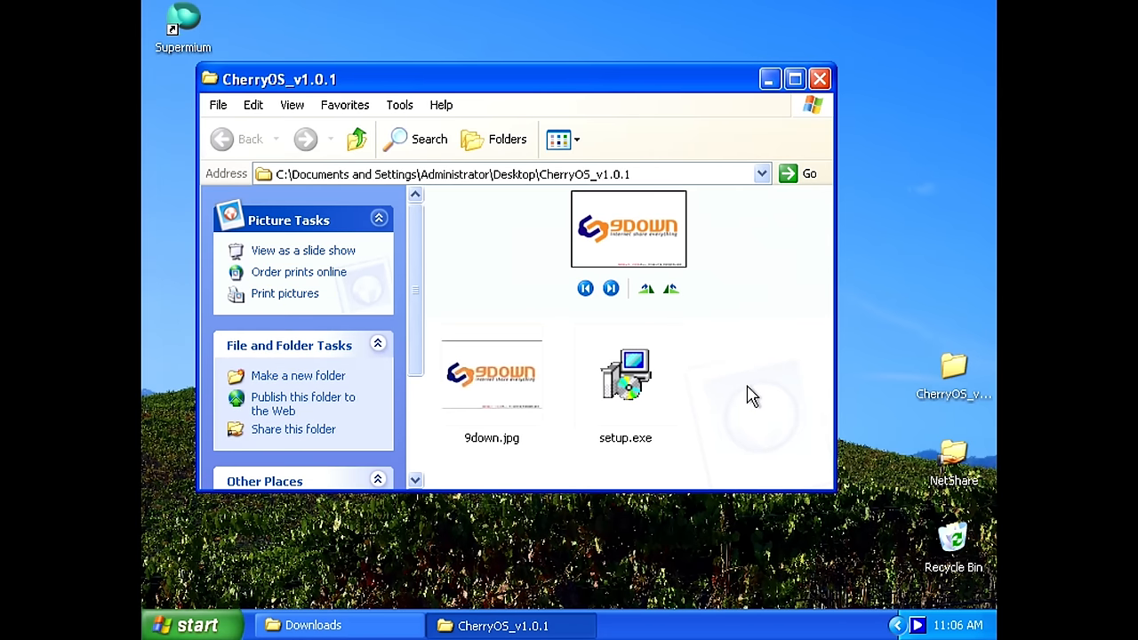
{"action": "left_click", "coordinate": [625, 377]}
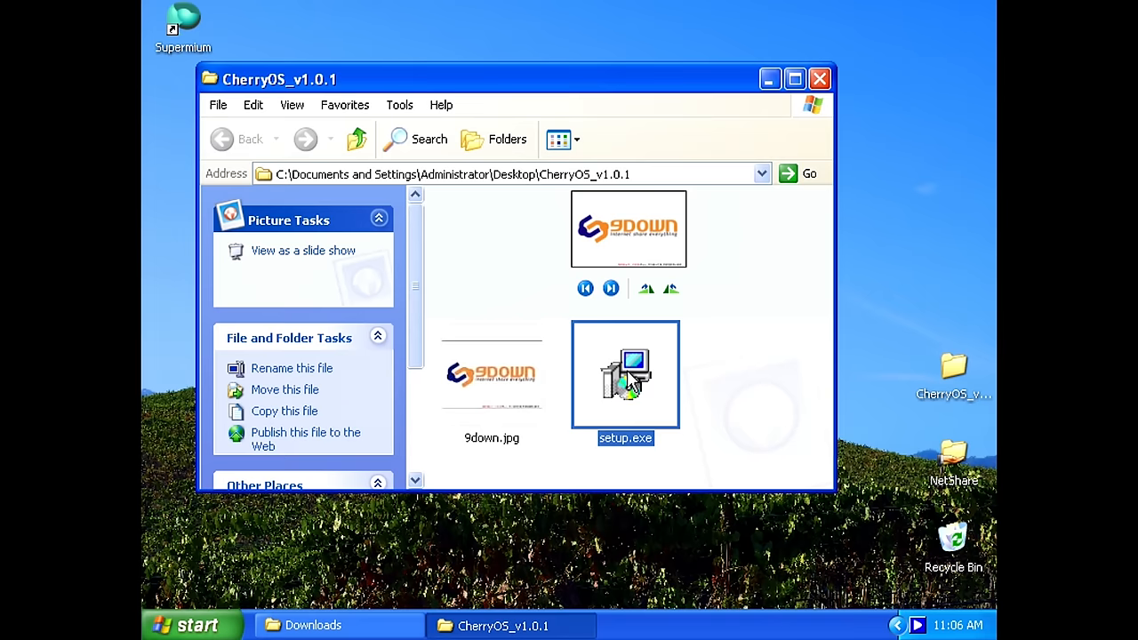
{"action": "double_click", "coordinate": [625, 373]}
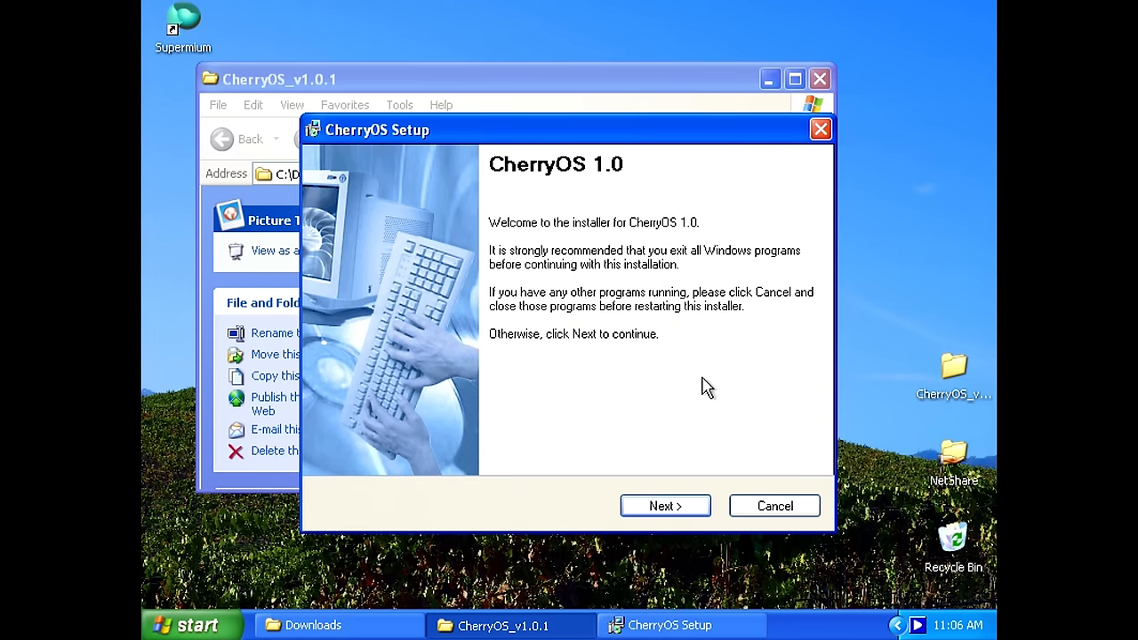
{"action": "left_click", "coordinate": [664, 505]}
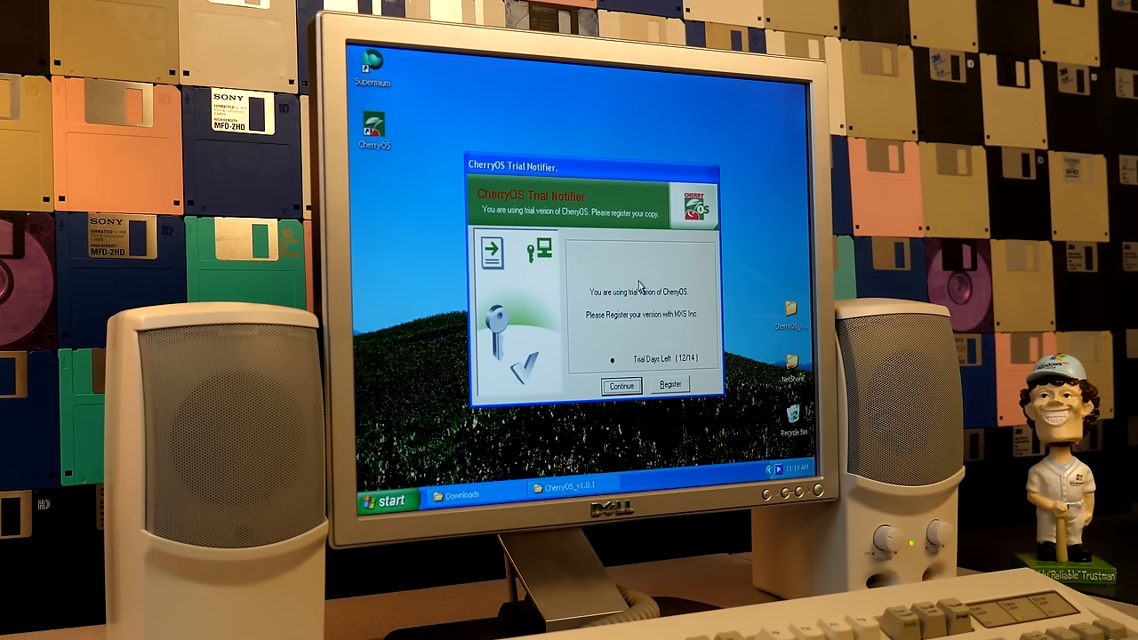
{"action": "mouse_move", "coordinate": [686, 325]}
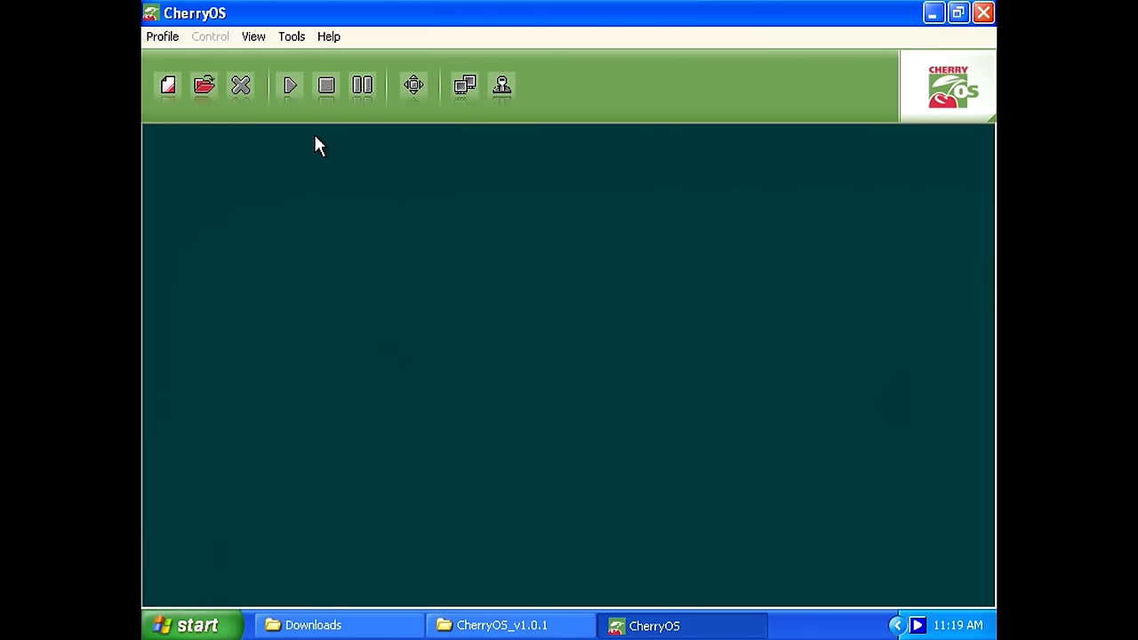
Open the New Profile Wizard, step to the naming page and back, then close it
{"action": "left_click", "coordinate": [168, 85]}
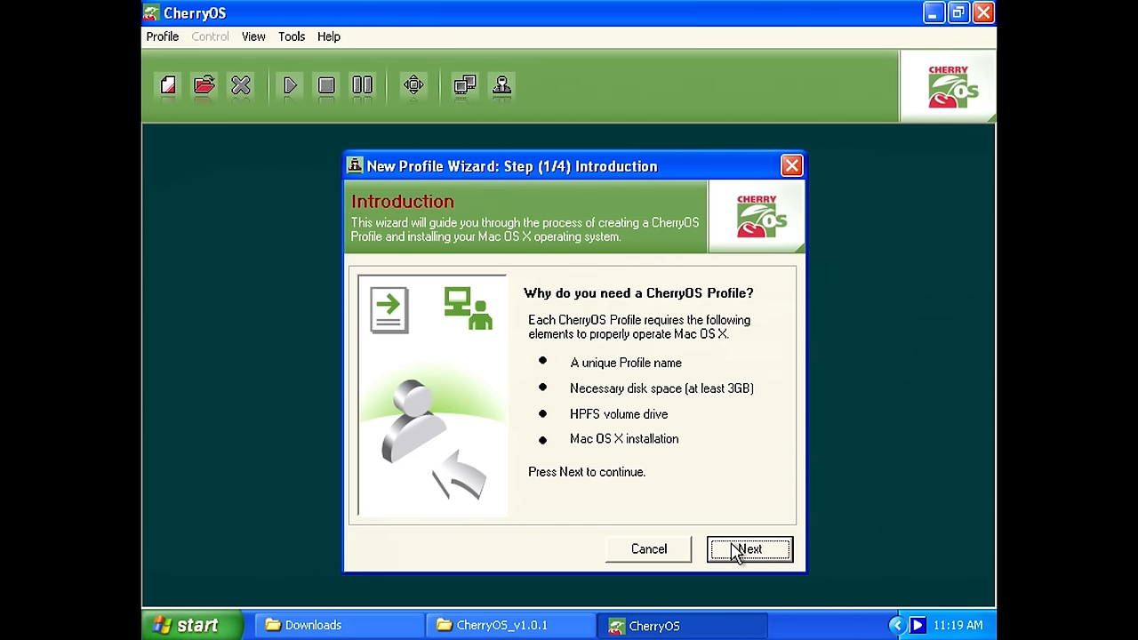
{"action": "left_click", "coordinate": [749, 549]}
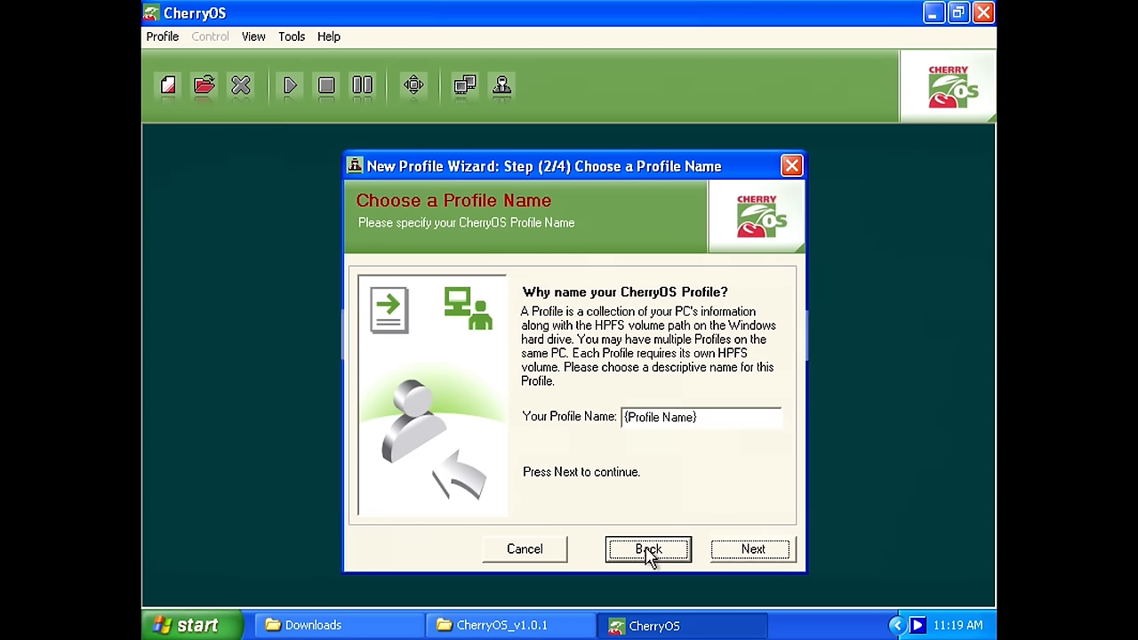
{"action": "left_click", "coordinate": [647, 548]}
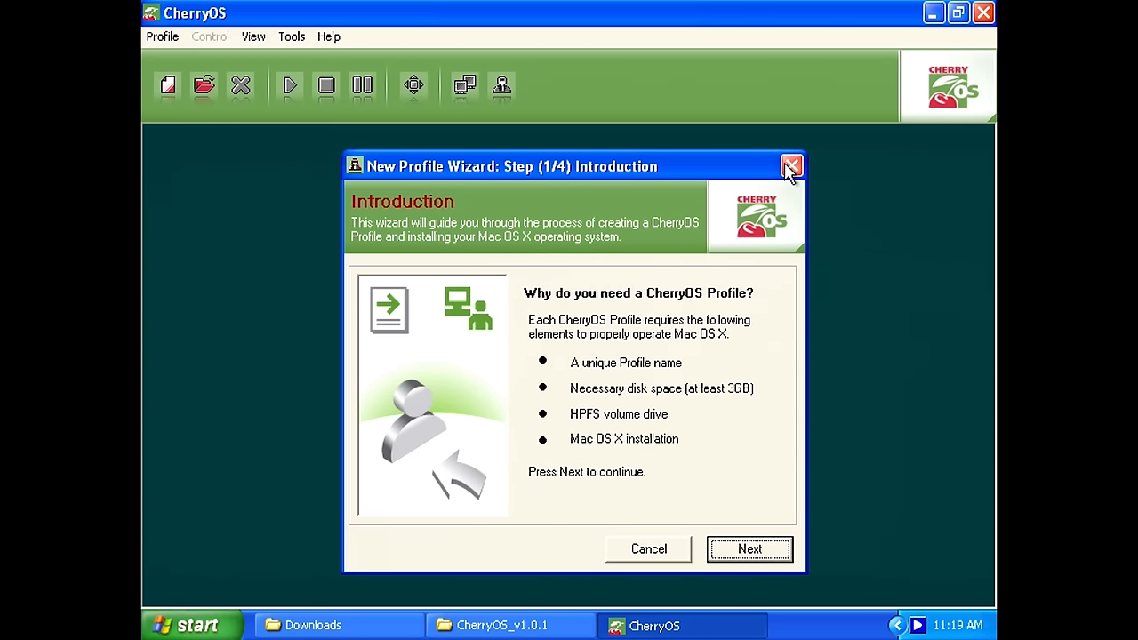
{"action": "left_click", "coordinate": [790, 167]}
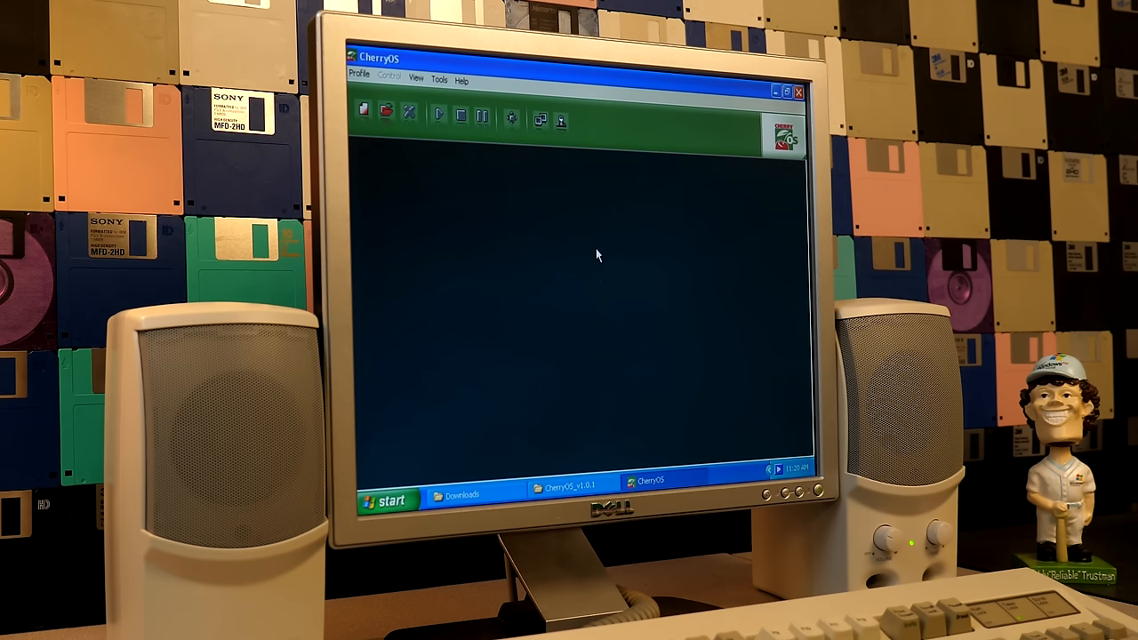
{"action": "mouse_move", "coordinate": [601, 292]}
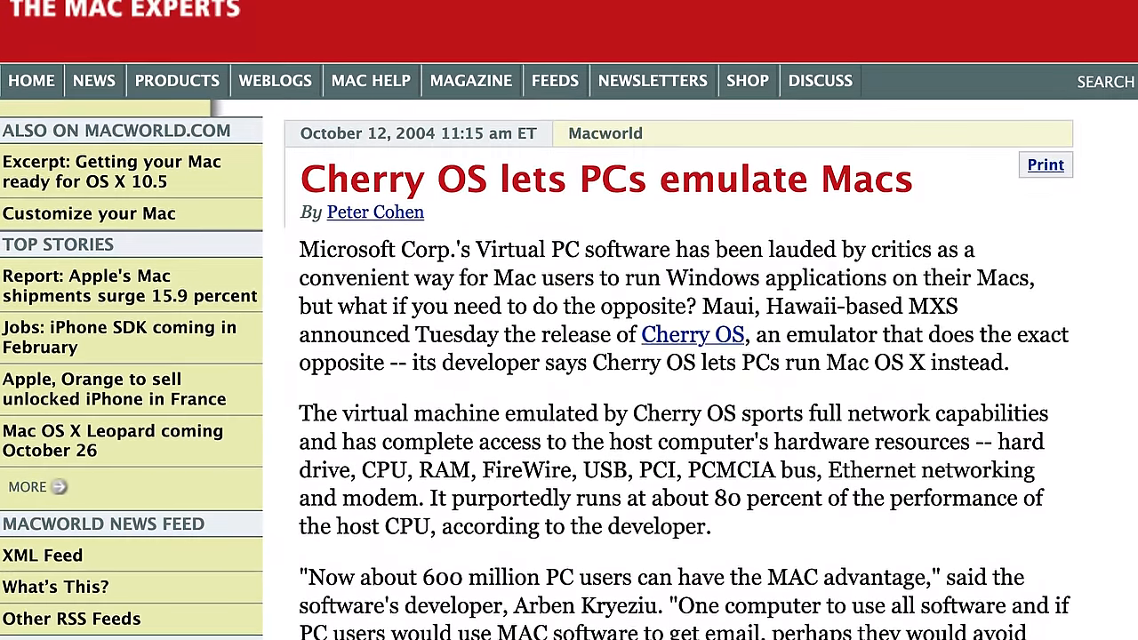
{"action": "scroll", "scroll_direction": "down", "scroll_amount": 3}
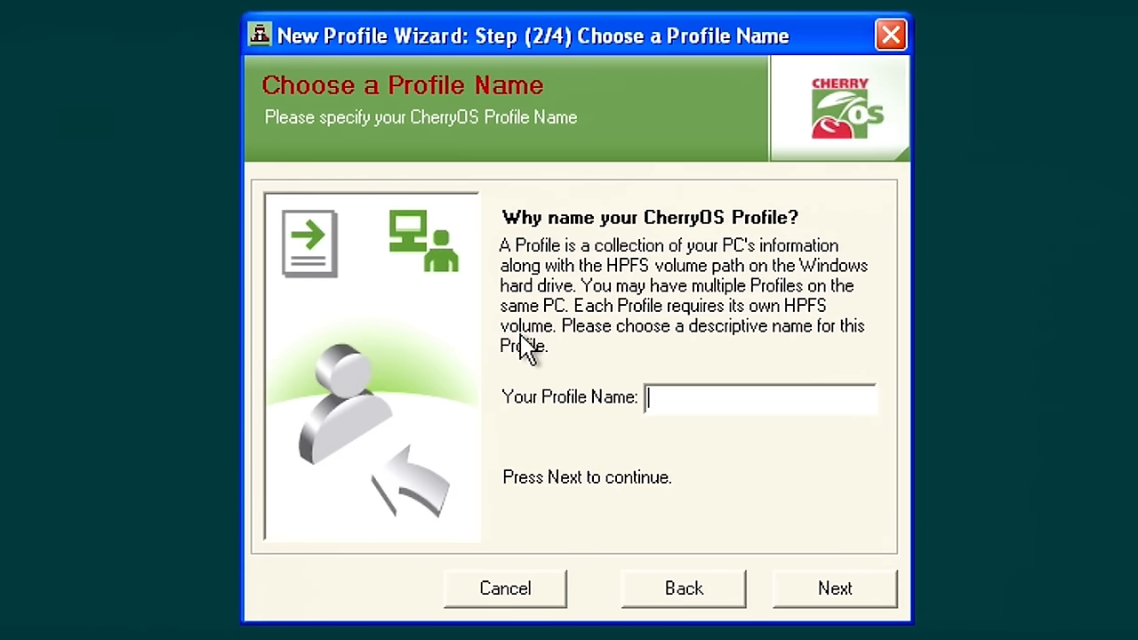
Name the profile 'Michael', continue, and drag the HPFS Volume Size slider
{"action": "type", "text": "m"}
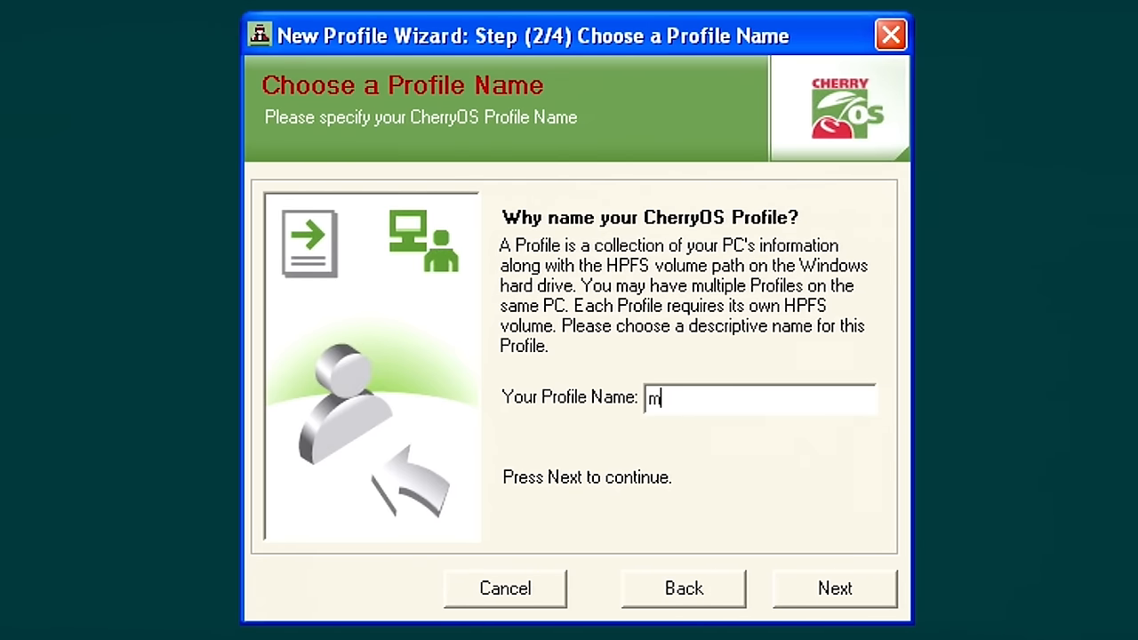
{"action": "type", "text": "Mic"}
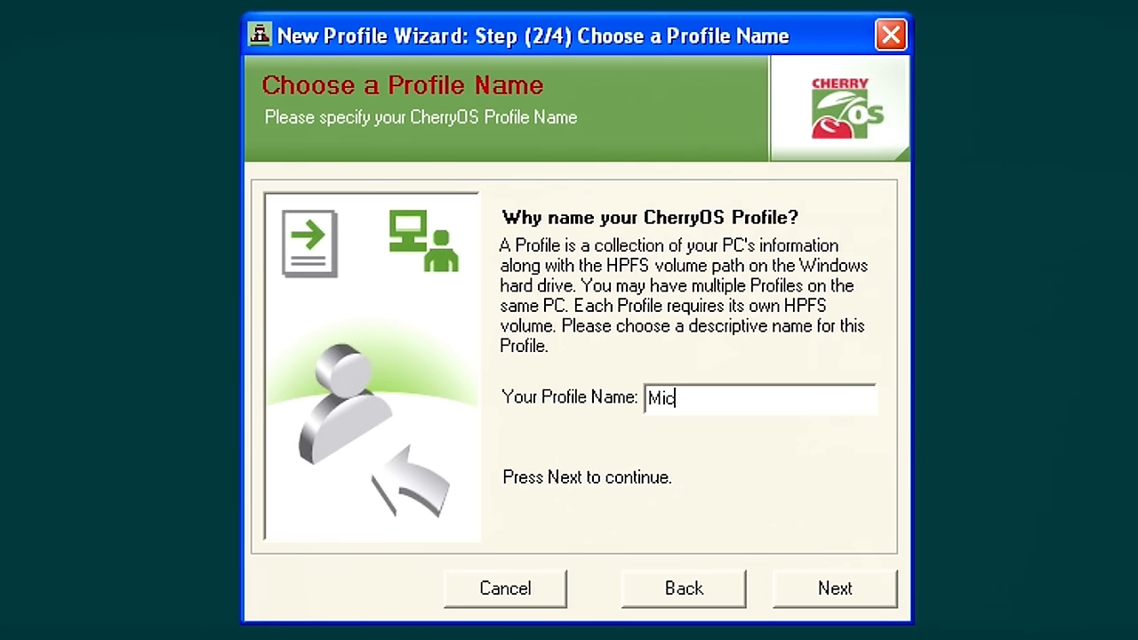
{"action": "type", "text": "hael"}
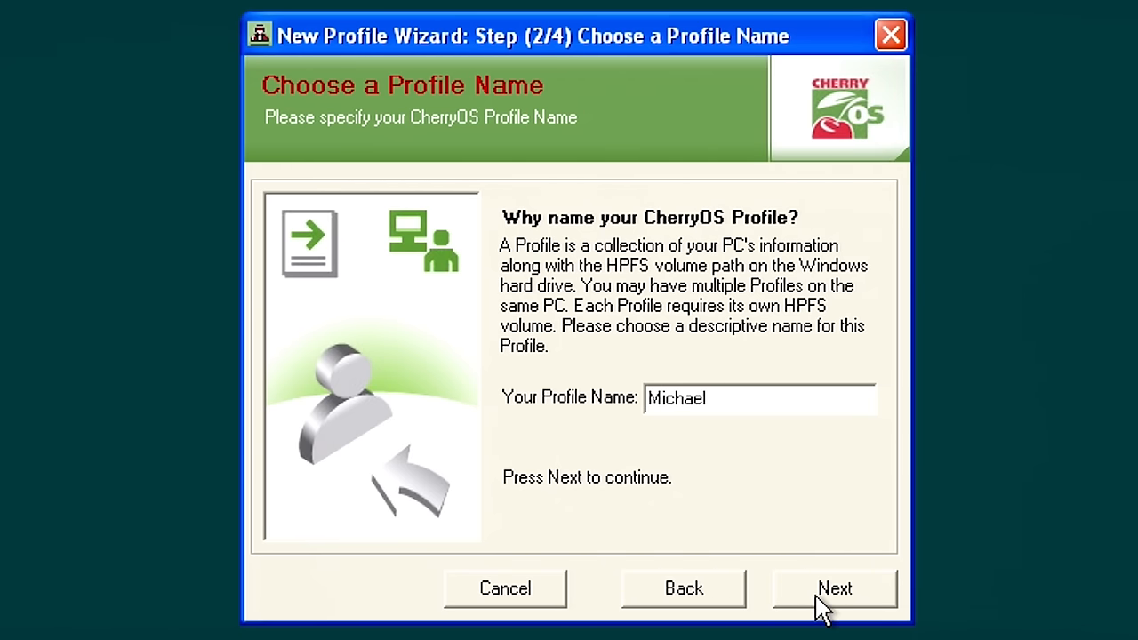
{"action": "mouse_move", "coordinate": [703, 359]}
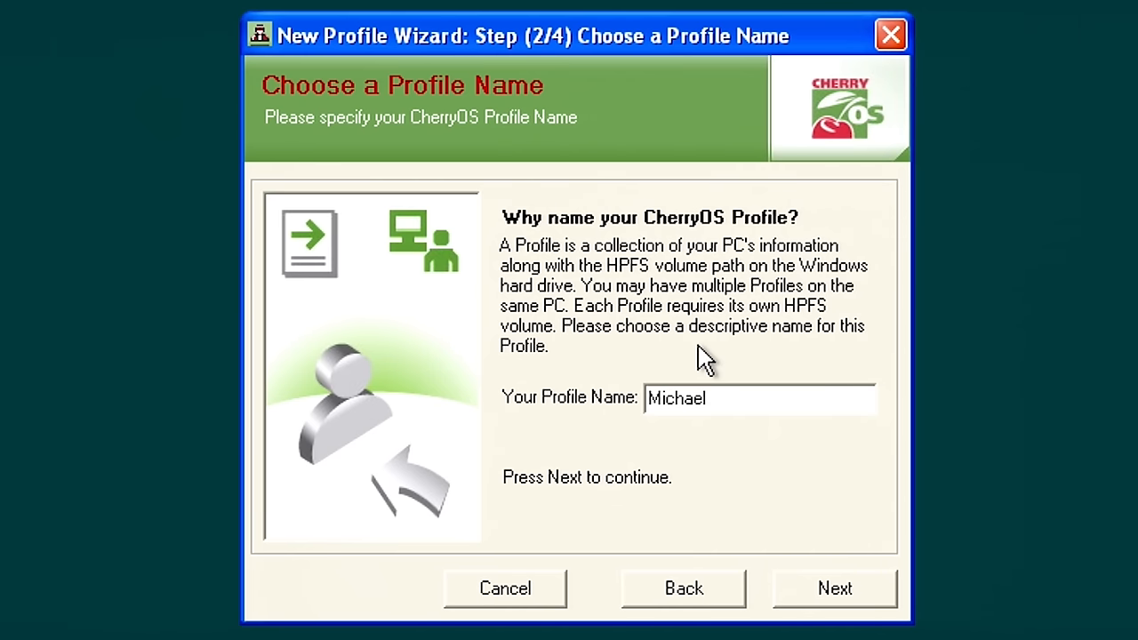
{"action": "left_click", "coordinate": [834, 587]}
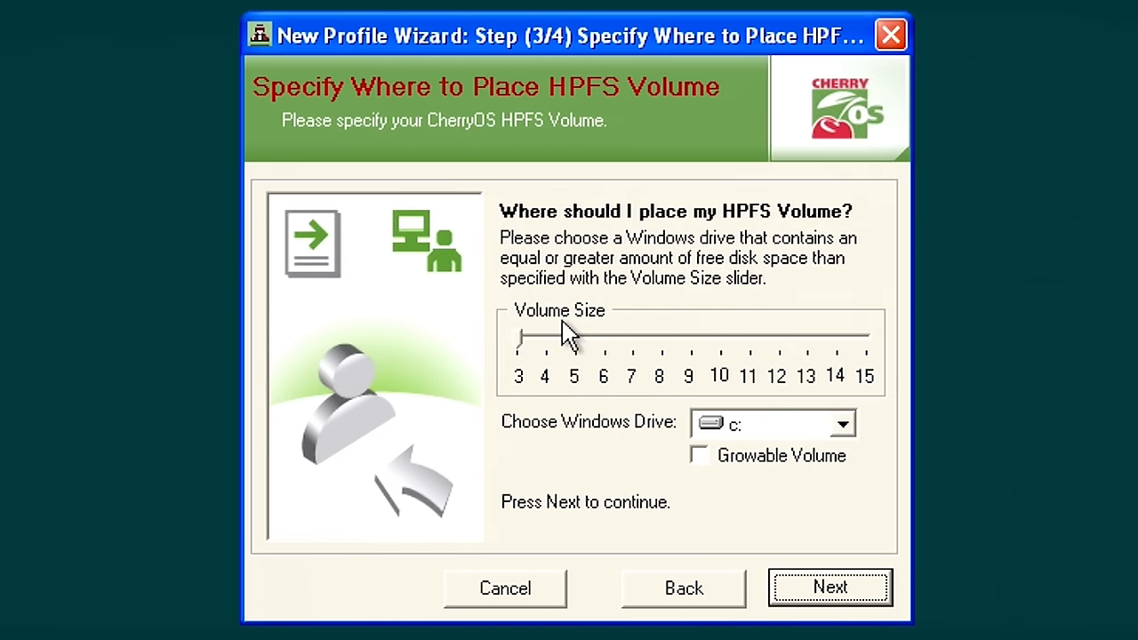
{"action": "left_click_drag", "start_coordinate": [533, 338], "coordinate": [605, 337]}
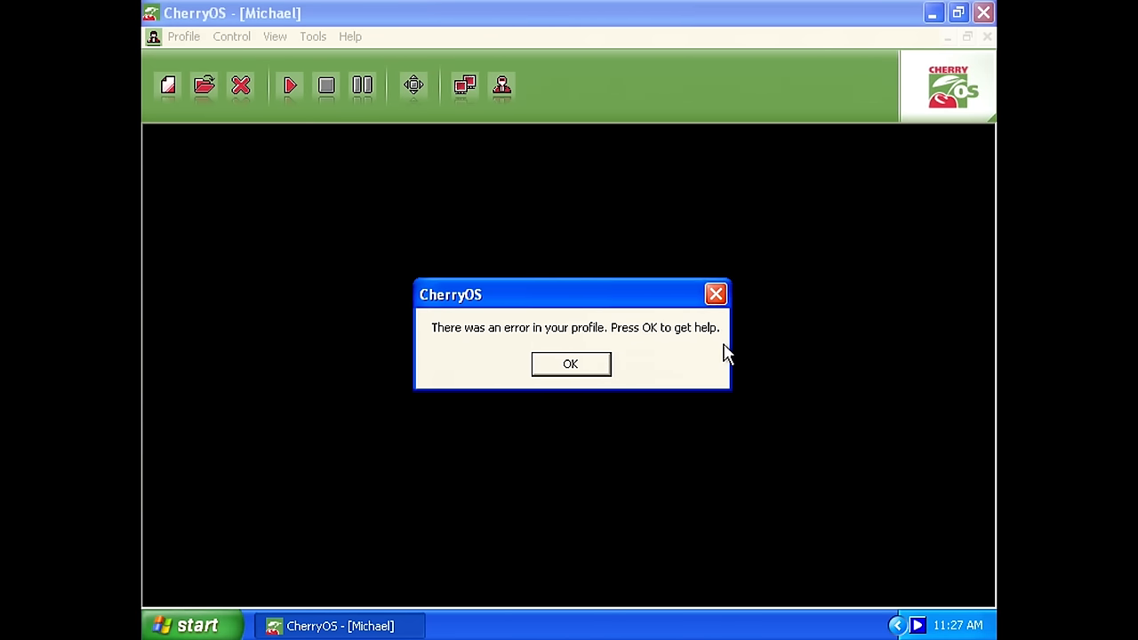
Dismiss the profile error, open the Michael profile with 256 MB RAM and CD-ROM support, and view HPFS volume settings
{"action": "left_click", "coordinate": [571, 364]}
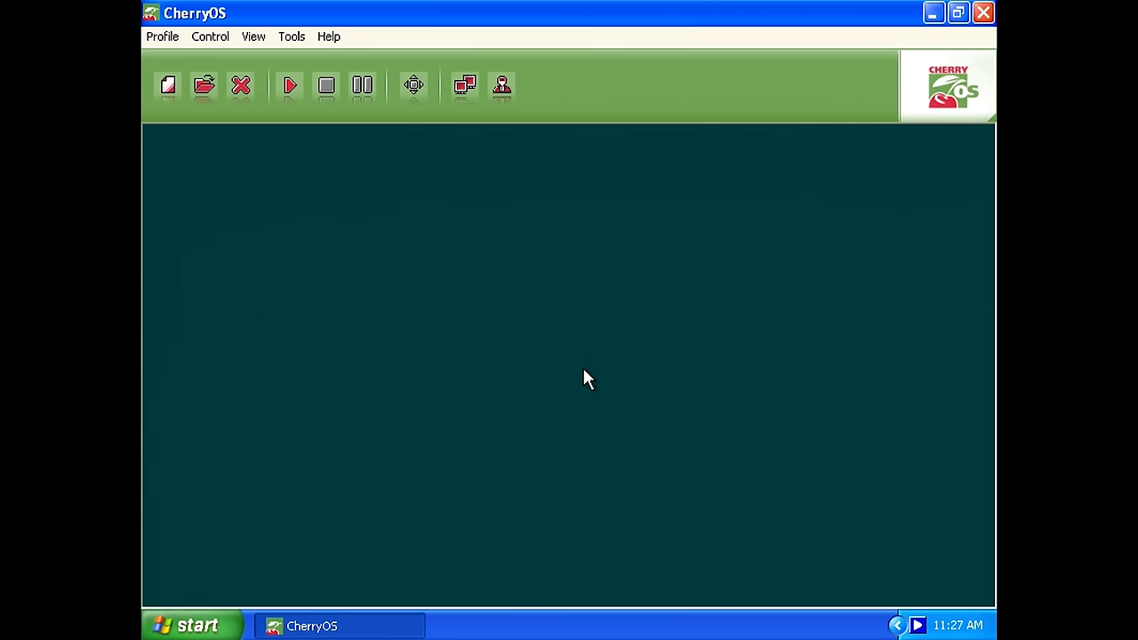
{"action": "mouse_move", "coordinate": [448, 219]}
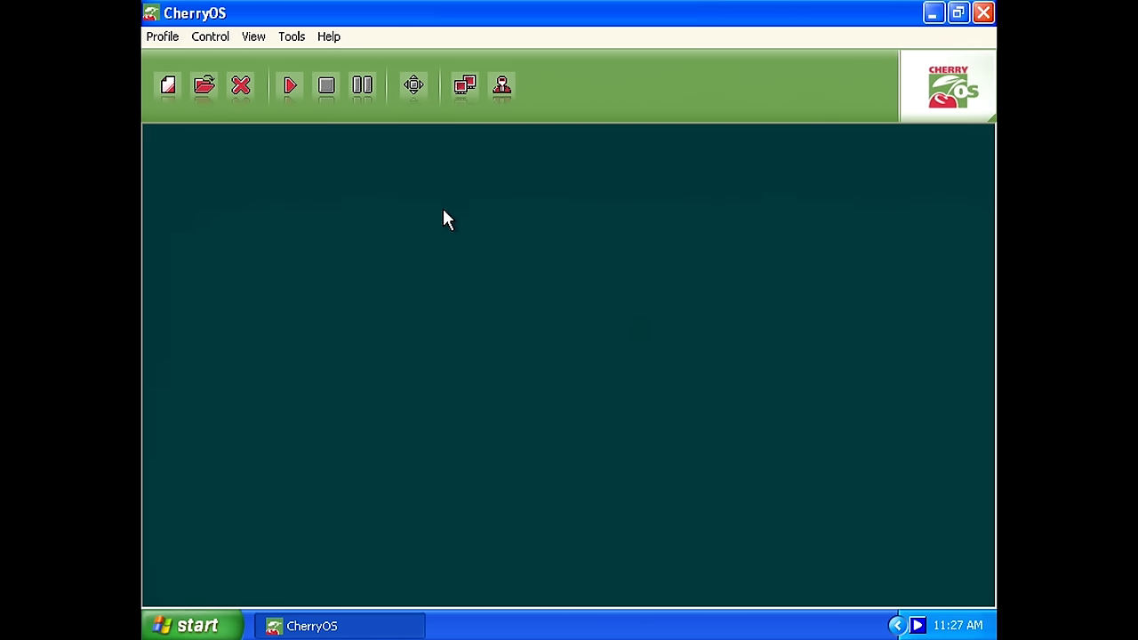
{"action": "left_click", "coordinate": [201, 87]}
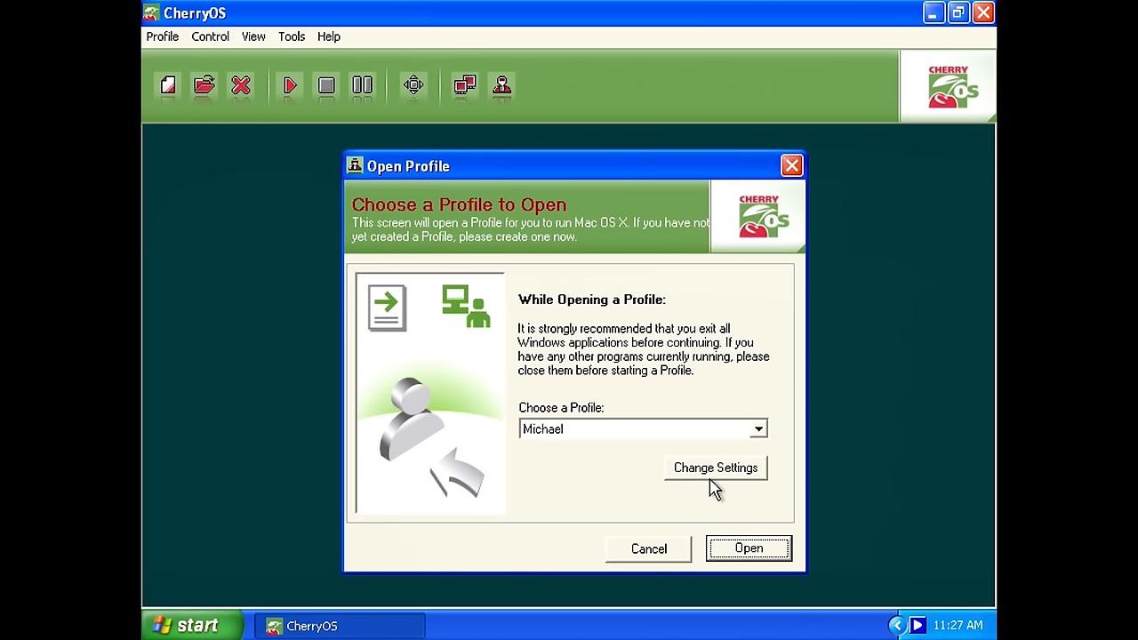
{"action": "left_click", "coordinate": [715, 467]}
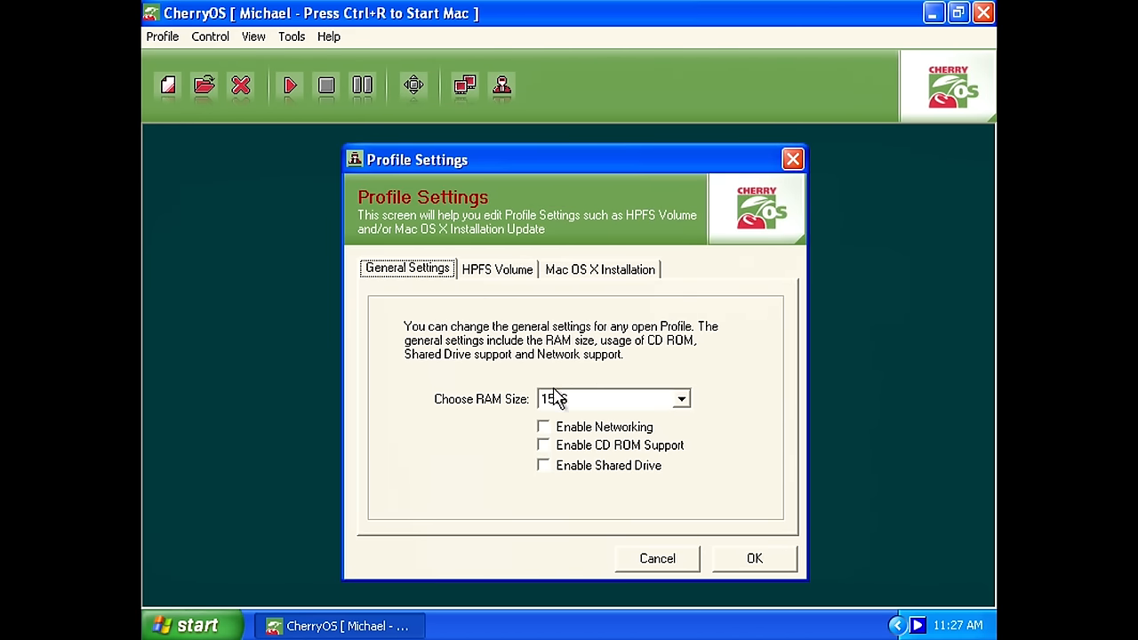
{"action": "left_click", "coordinate": [681, 399]}
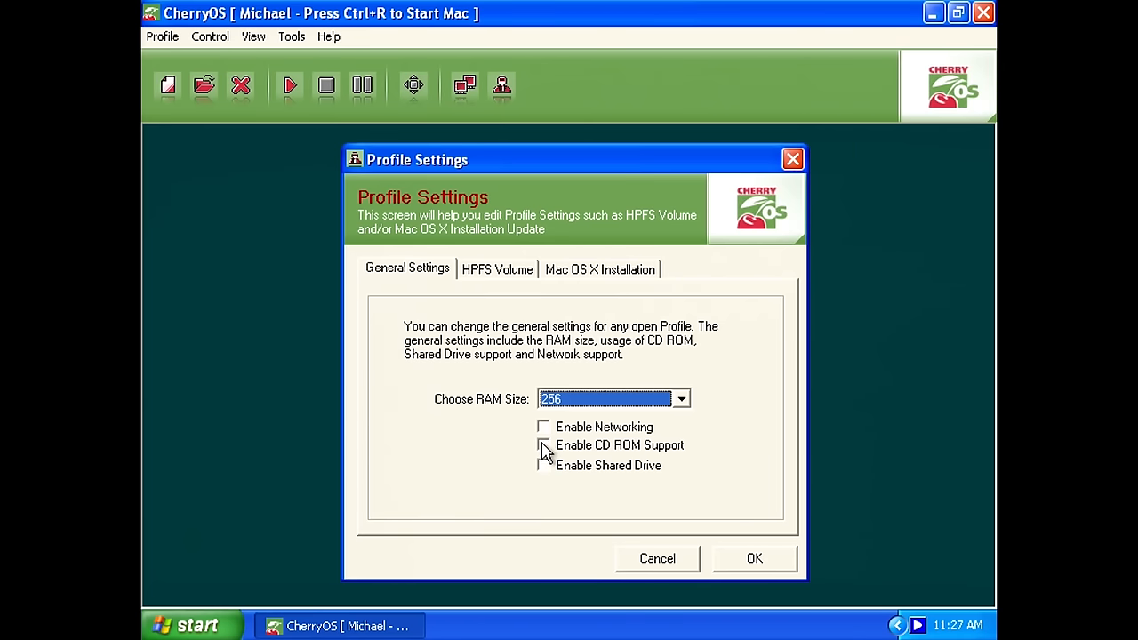
{"action": "left_click", "coordinate": [543, 445]}
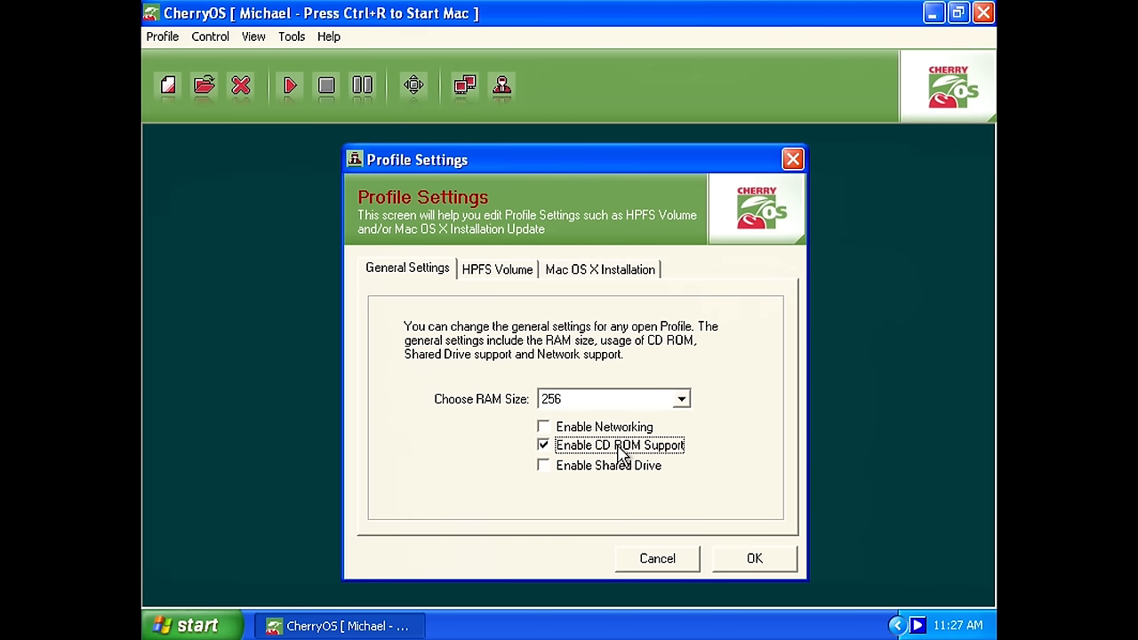
{"action": "mouse_move", "coordinate": [600, 429]}
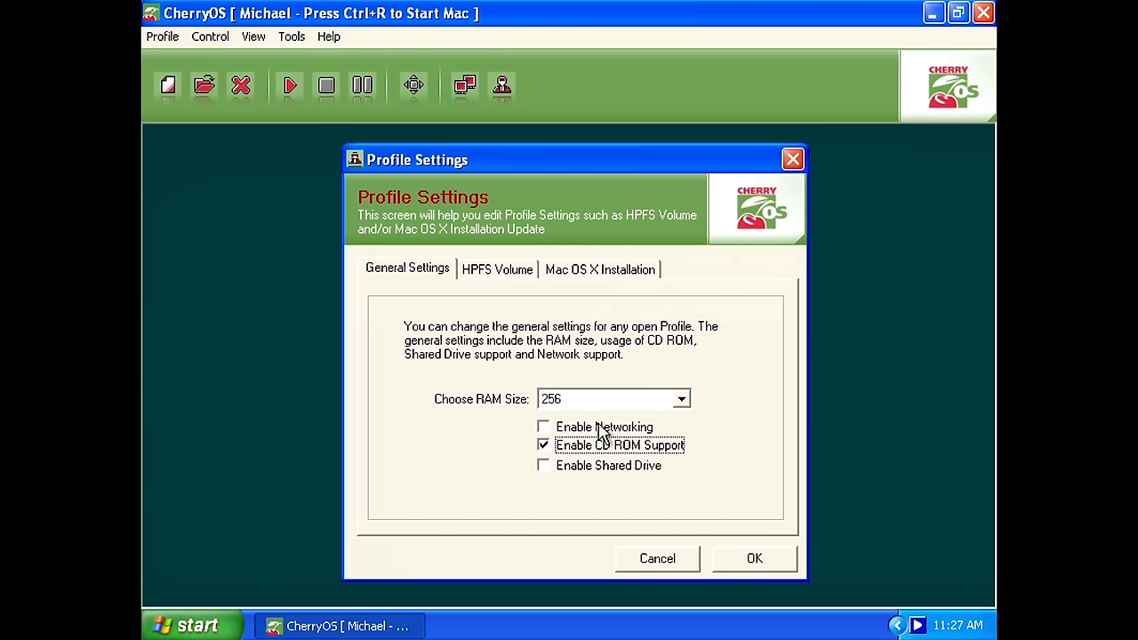
{"action": "mouse_move", "coordinate": [595, 458]}
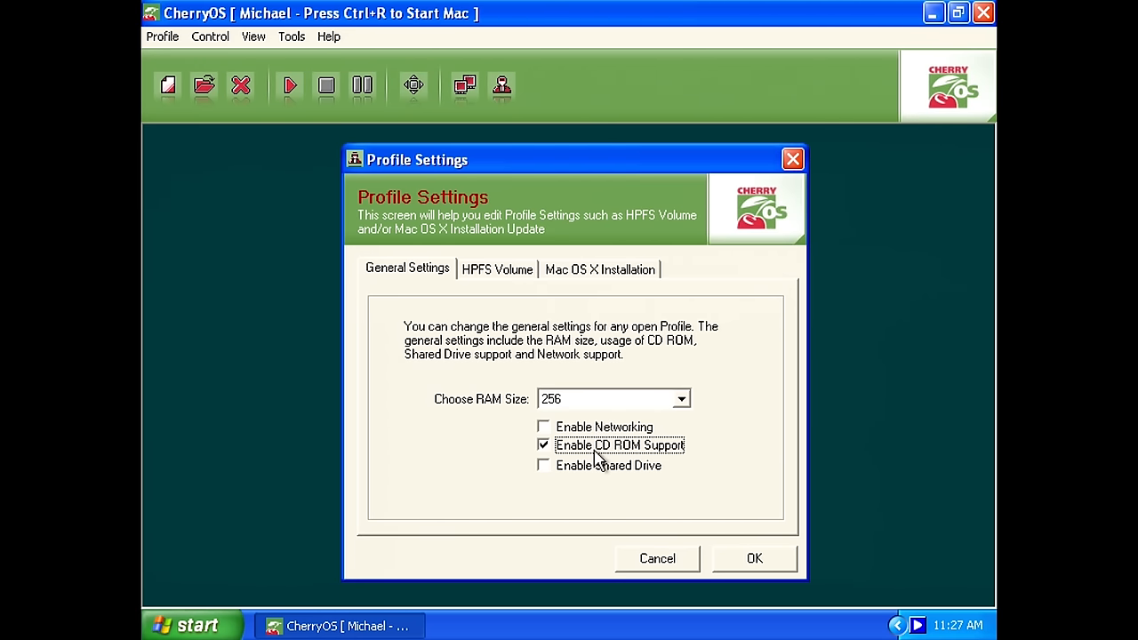
{"action": "left_click", "coordinate": [497, 268]}
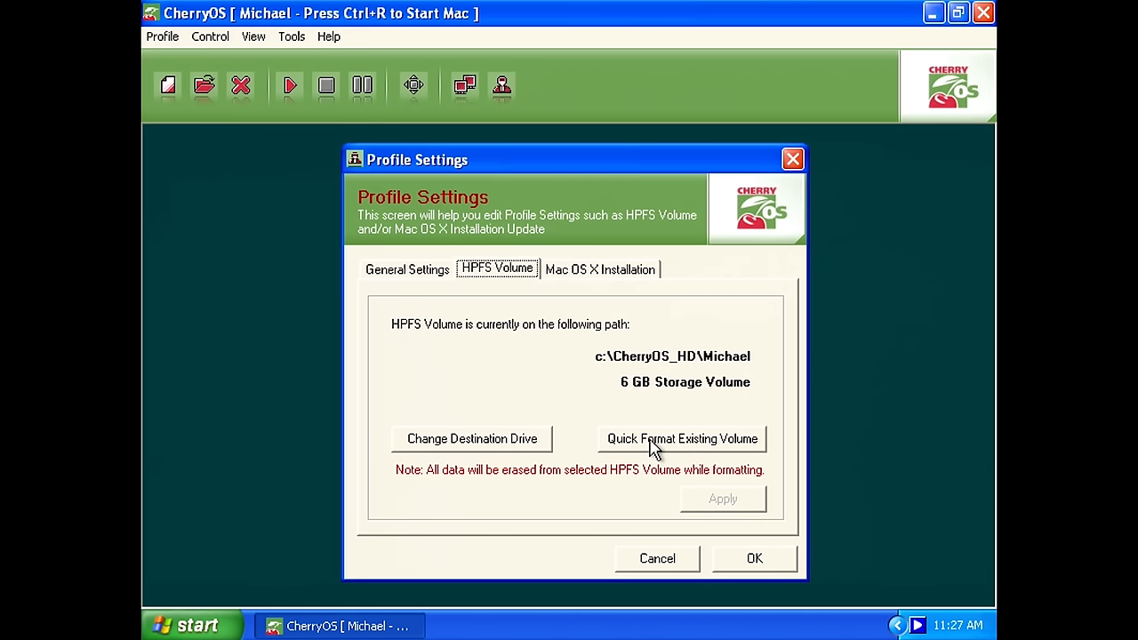
Quick-format the existing HPFS volume, confirm erasing, and pick disk1.iso as the Mac OS X image
{"action": "left_click", "coordinate": [682, 438]}
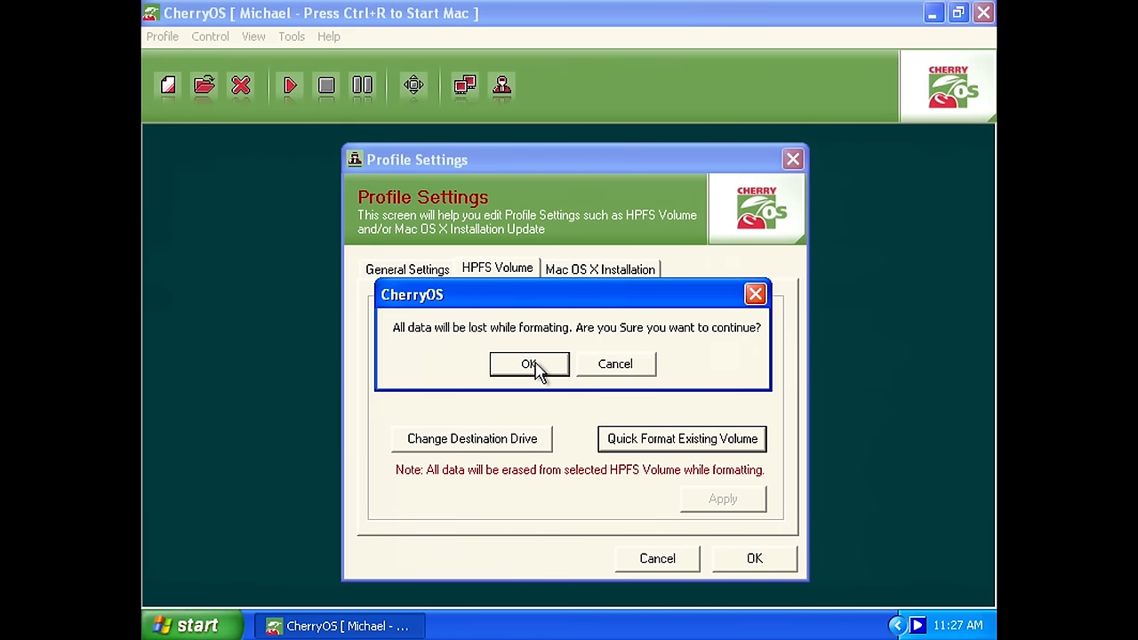
{"action": "left_click", "coordinate": [529, 363]}
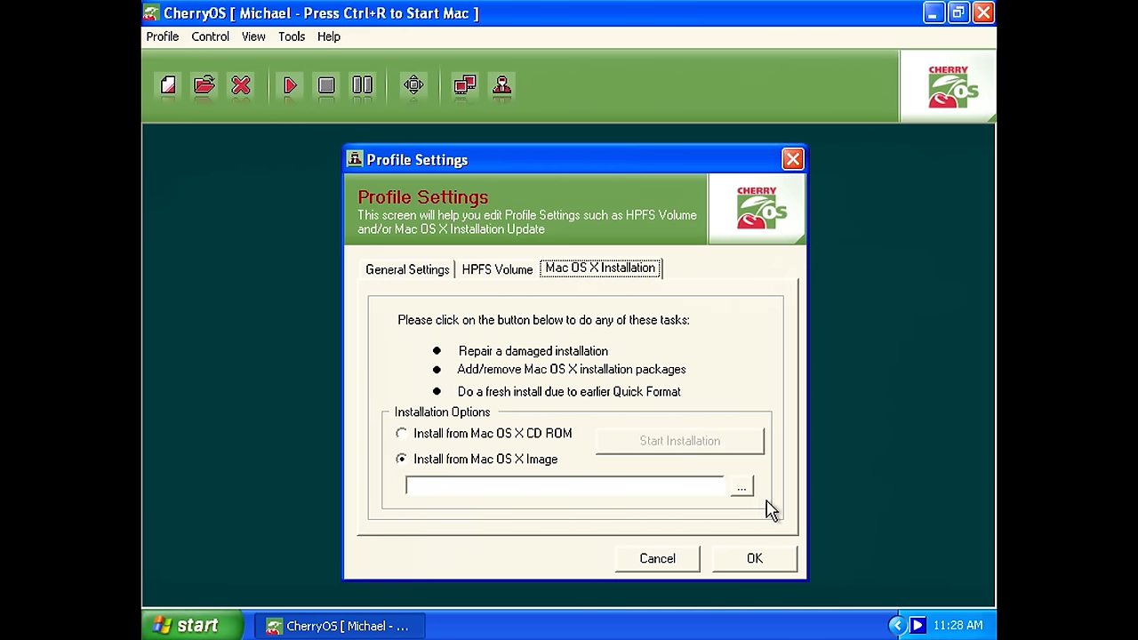
{"action": "left_click", "coordinate": [740, 487]}
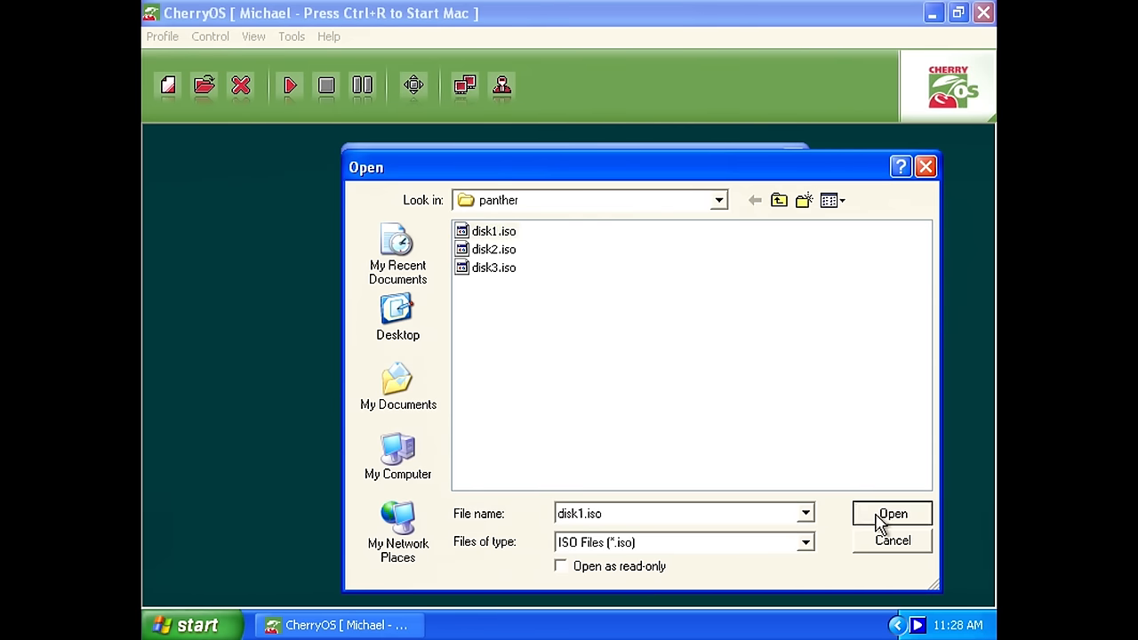
{"action": "left_click", "coordinate": [892, 513]}
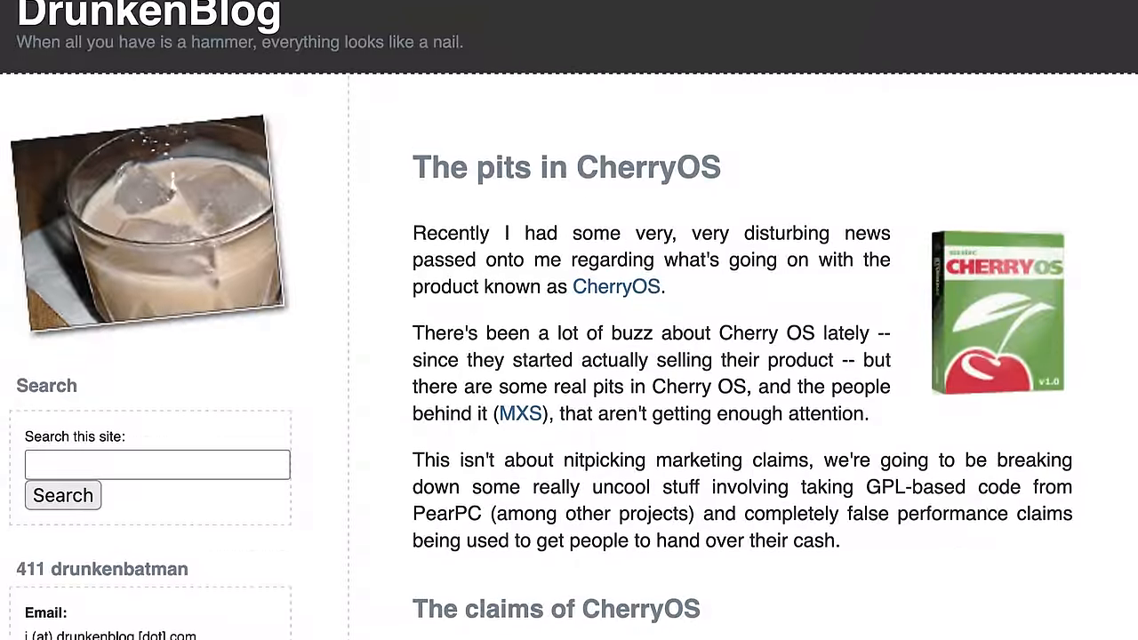
{"action": "scroll", "scroll_direction": "down", "scroll_amount": 3}
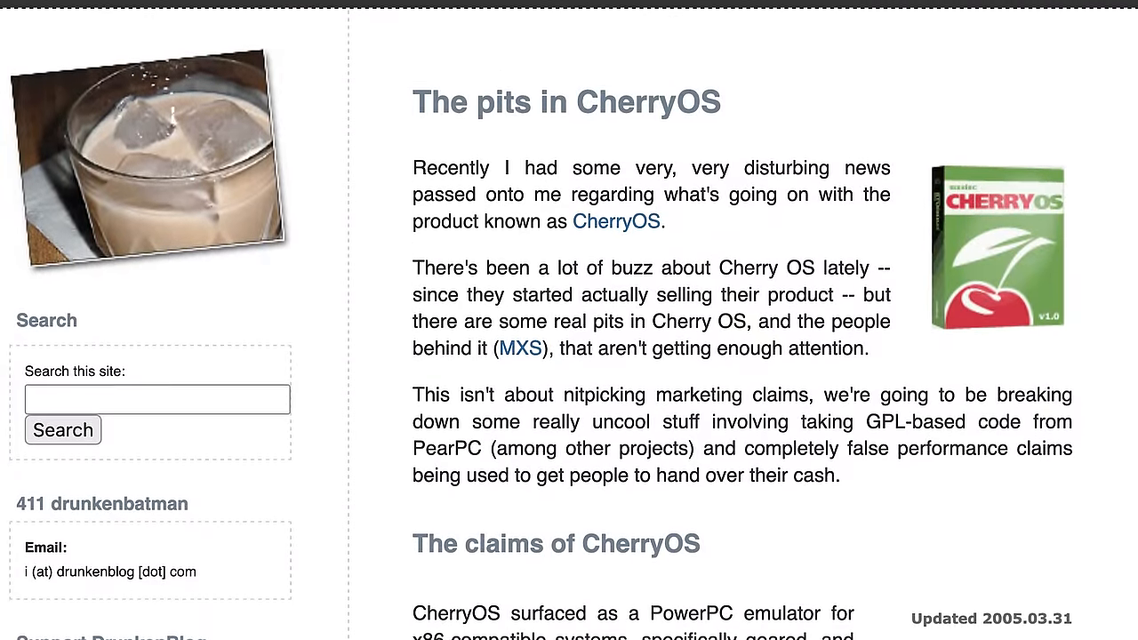
{"action": "scroll", "scroll_direction": "down", "scroll_amount": 3}
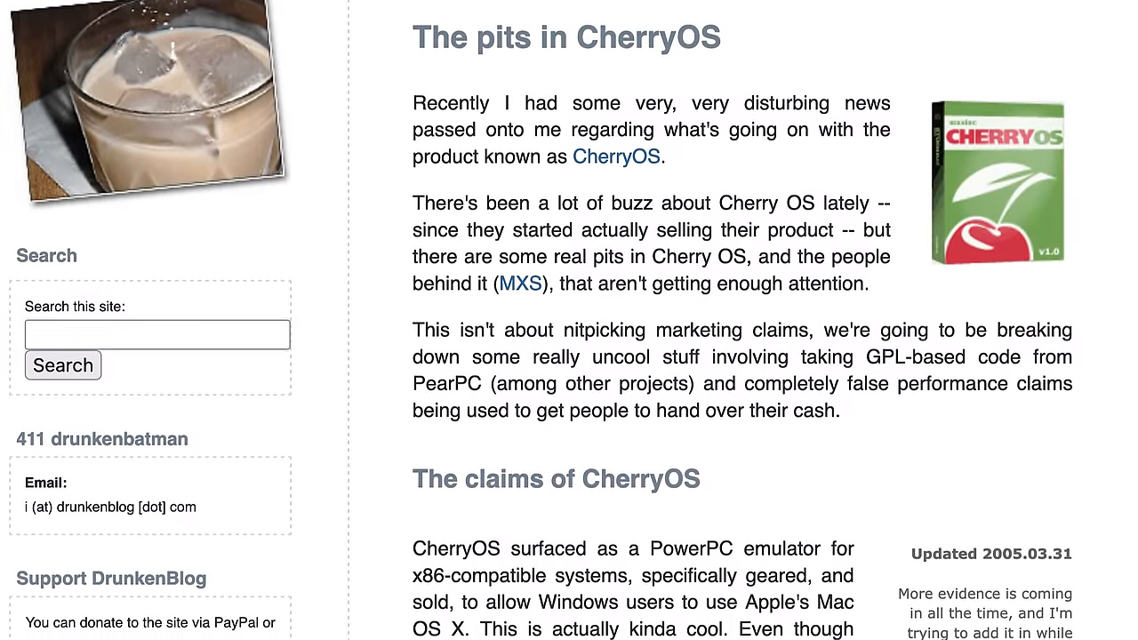
{"action": "scroll", "scroll_direction": "down", "scroll_amount": 3}
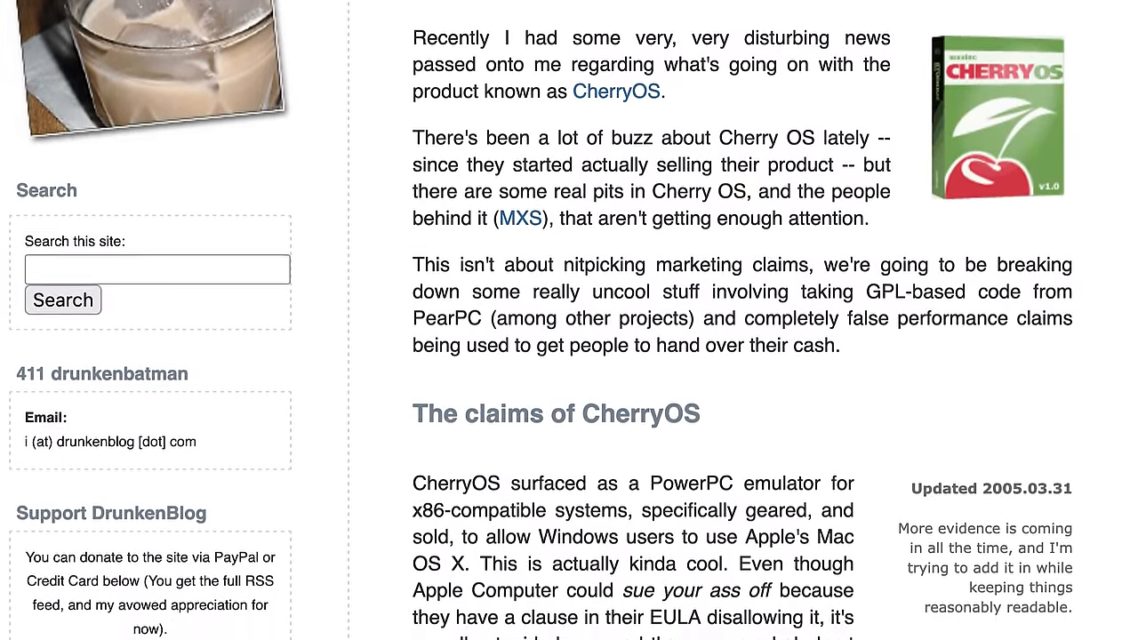
{"action": "scroll", "scroll_direction": "down", "scroll_amount": 3}
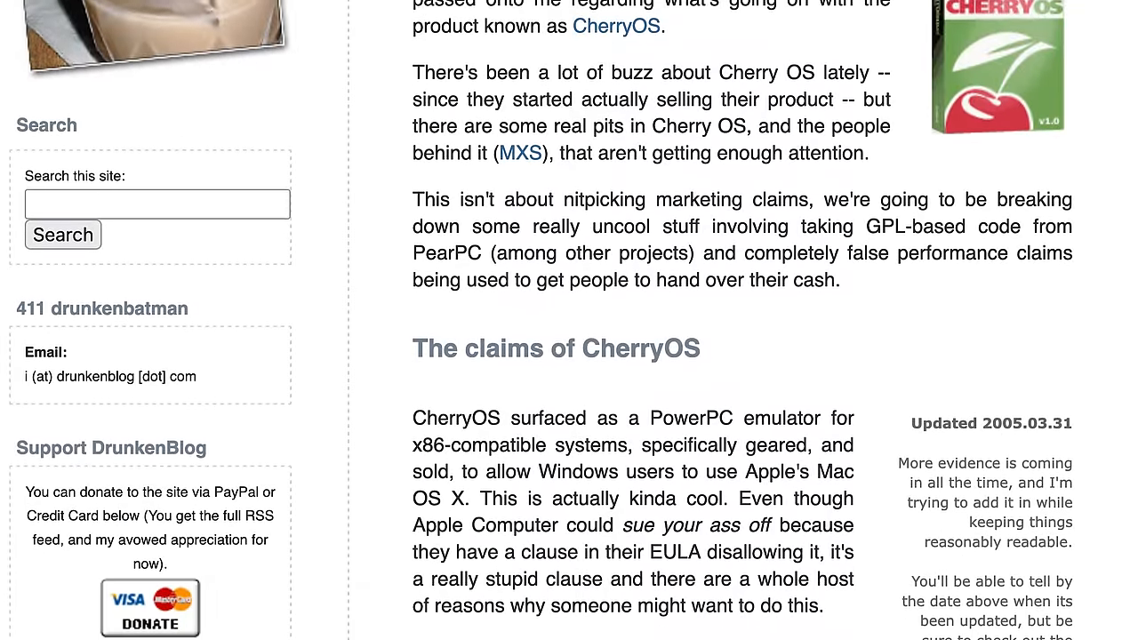
{"action": "scroll", "scroll_direction": "down", "scroll_amount": 3}
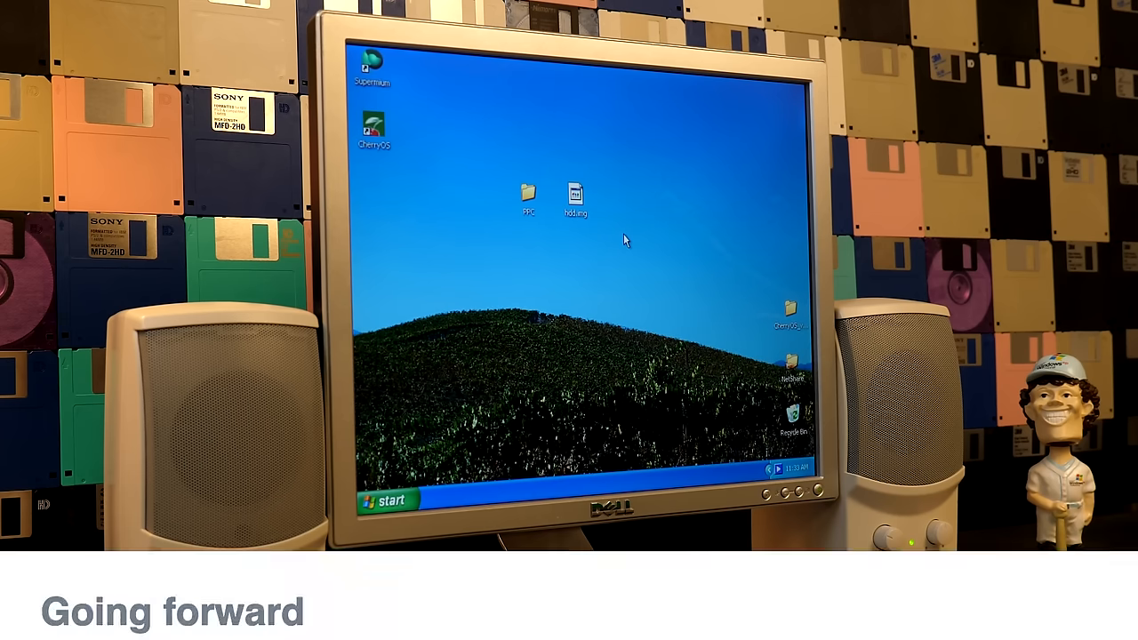
{"action": "double_click", "coordinate": [530, 191]}
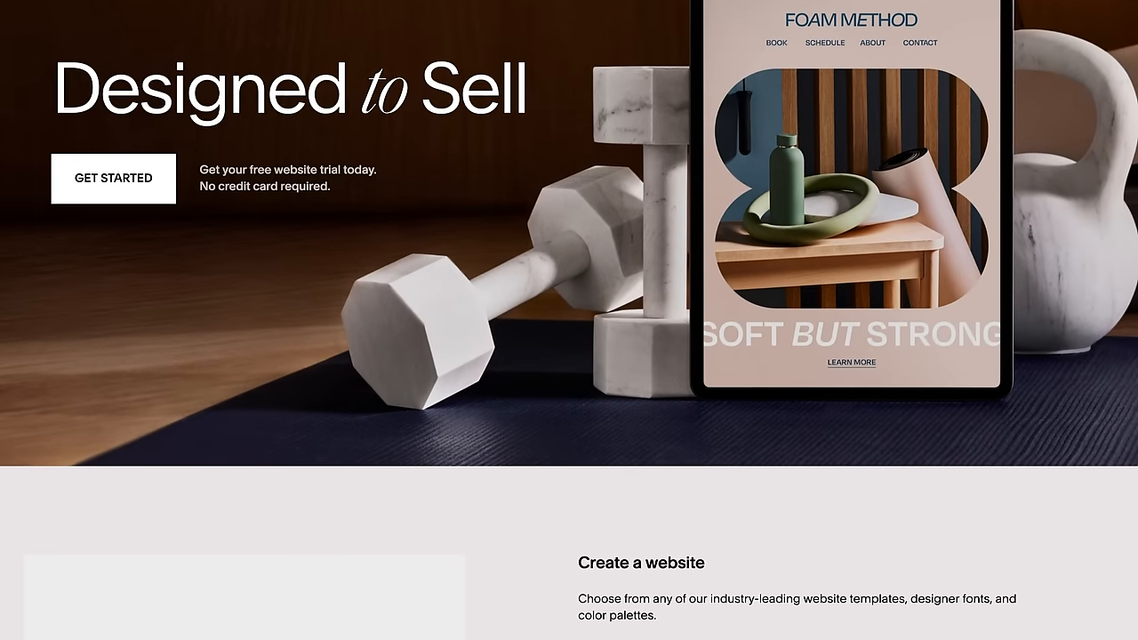
Scroll through the Squarespace template listings and the Ecommerce page down to Sell products online
{"action": "scroll", "scroll_direction": "down", "scroll_amount": 3}
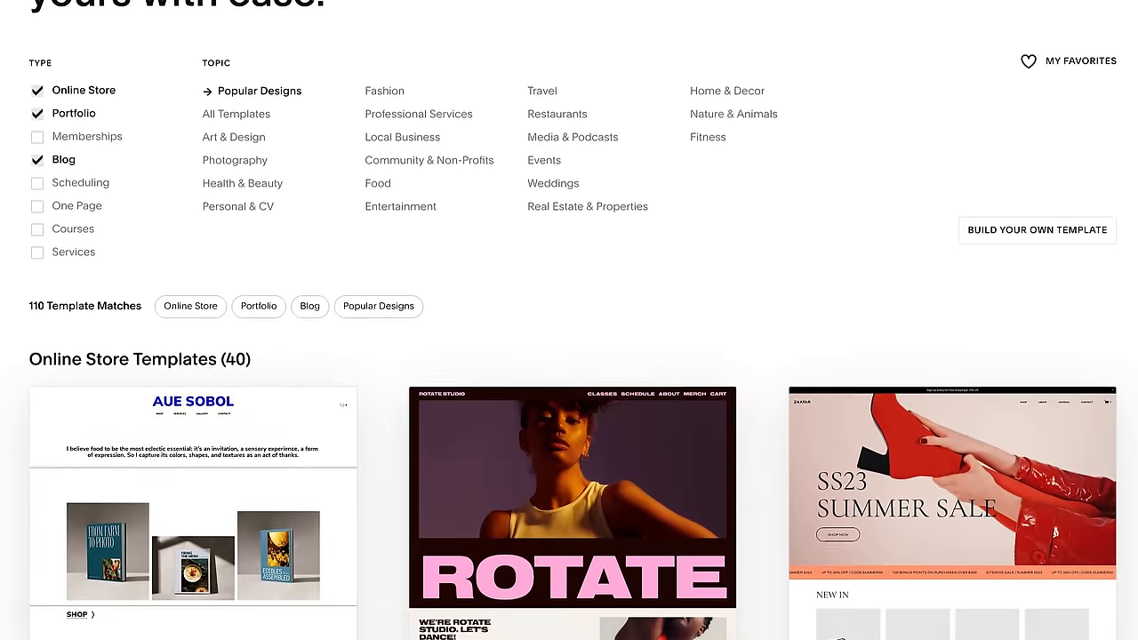
{"action": "scroll", "scroll_direction": "down", "scroll_amount": 3}
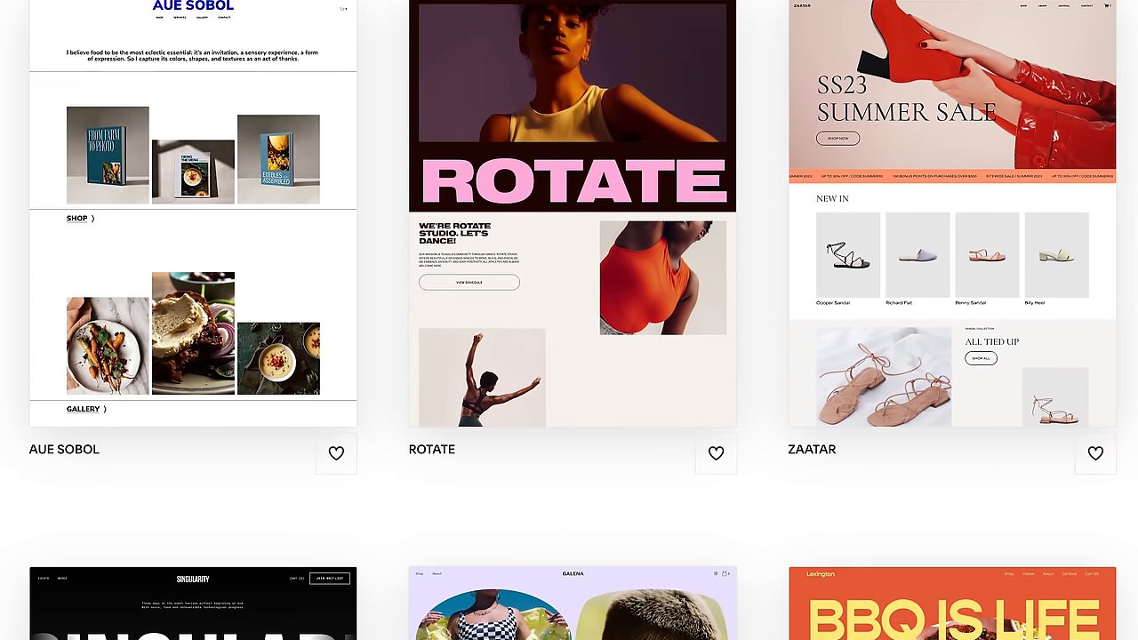
{"action": "scroll", "scroll_direction": "down", "scroll_amount": 3}
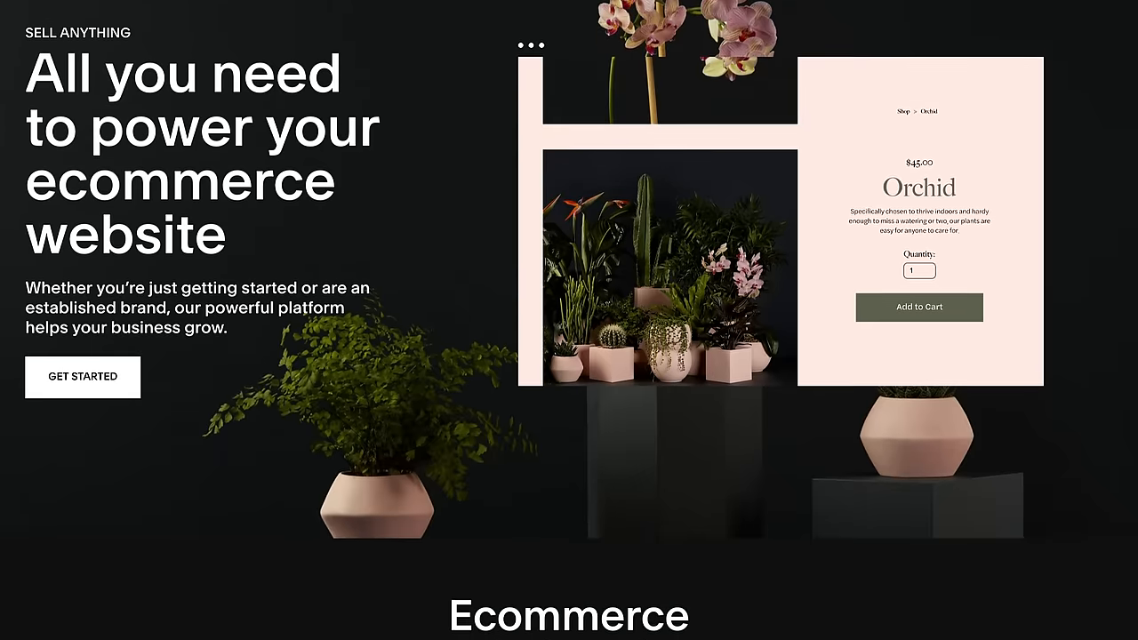
{"action": "scroll", "scroll_direction": "down", "scroll_amount": 3}
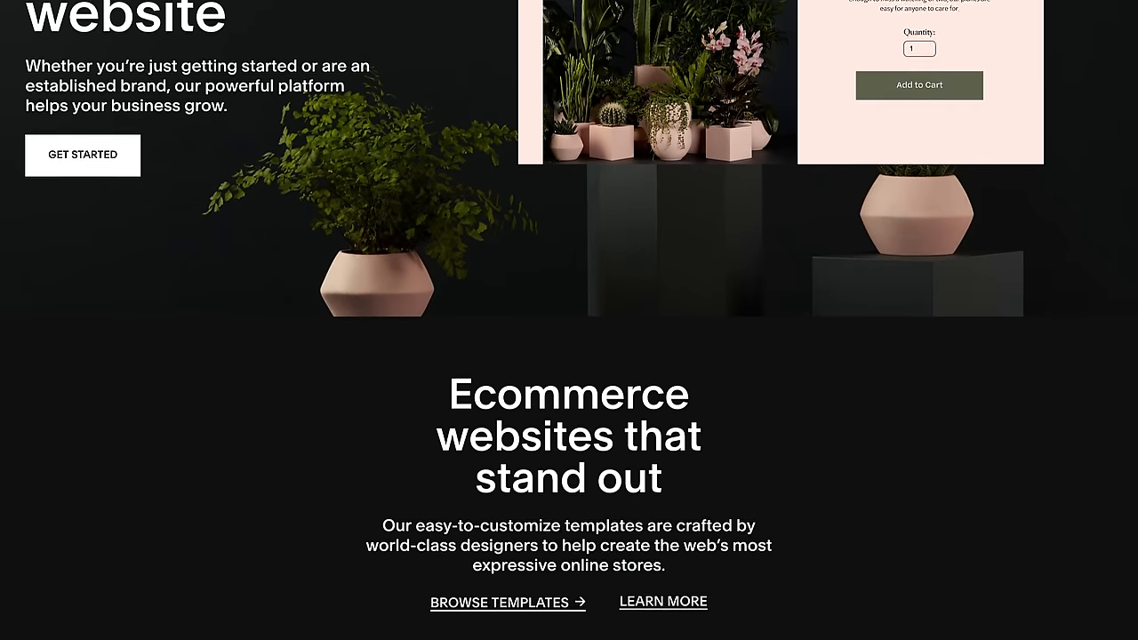
{"action": "scroll", "scroll_direction": "down", "scroll_amount": 3}
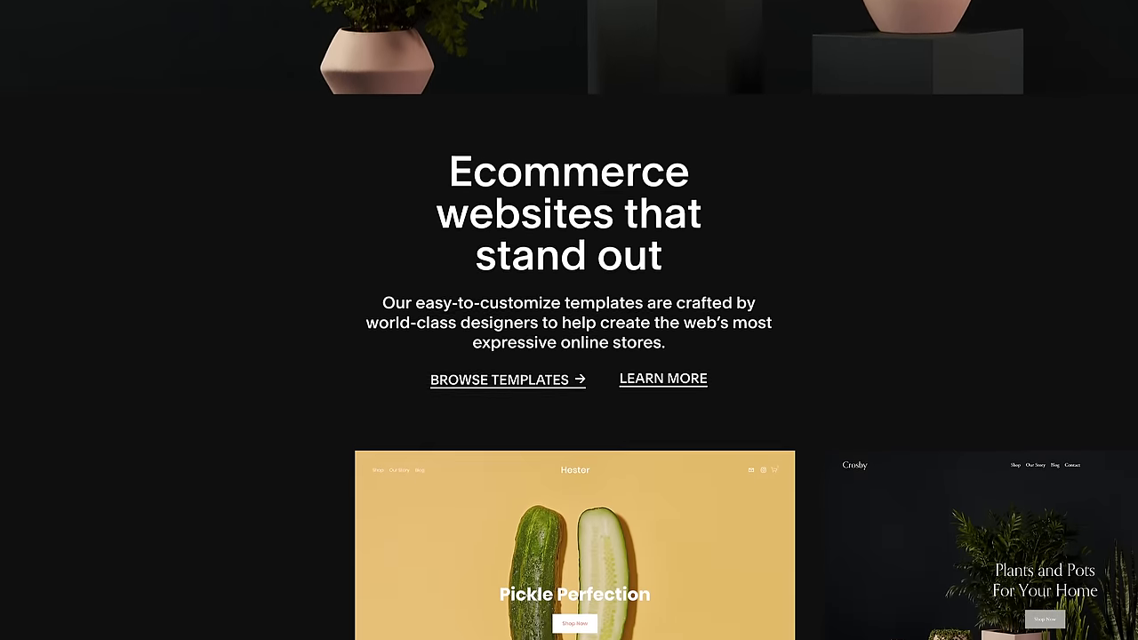
{"action": "scroll", "scroll_direction": "down", "scroll_amount": 3}
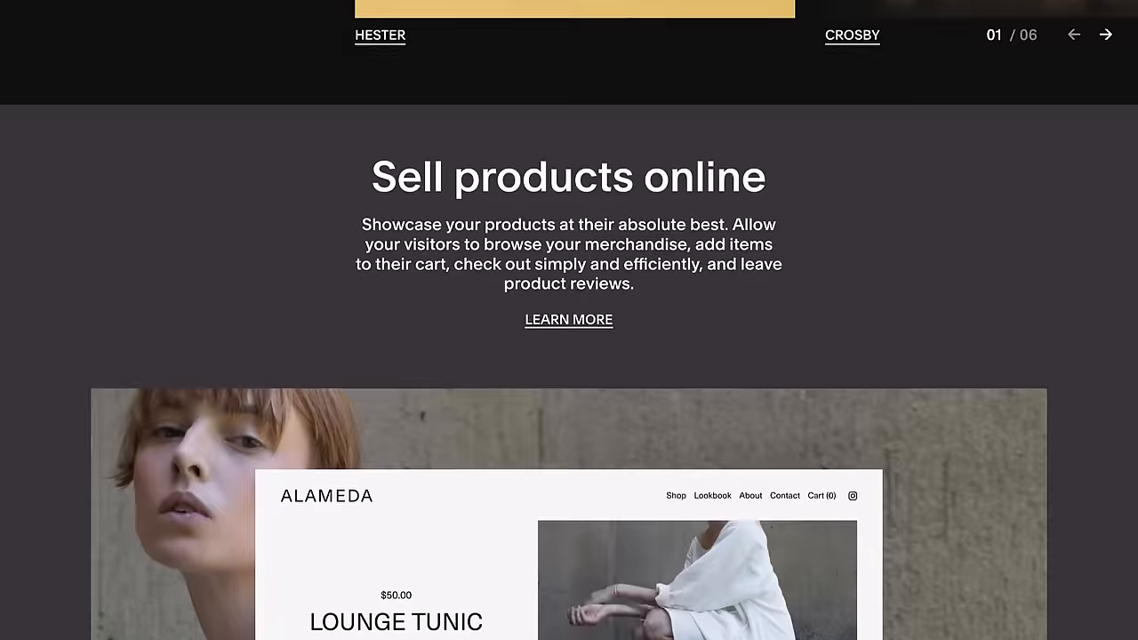
{"action": "scroll", "scroll_direction": "down", "scroll_amount": 3}
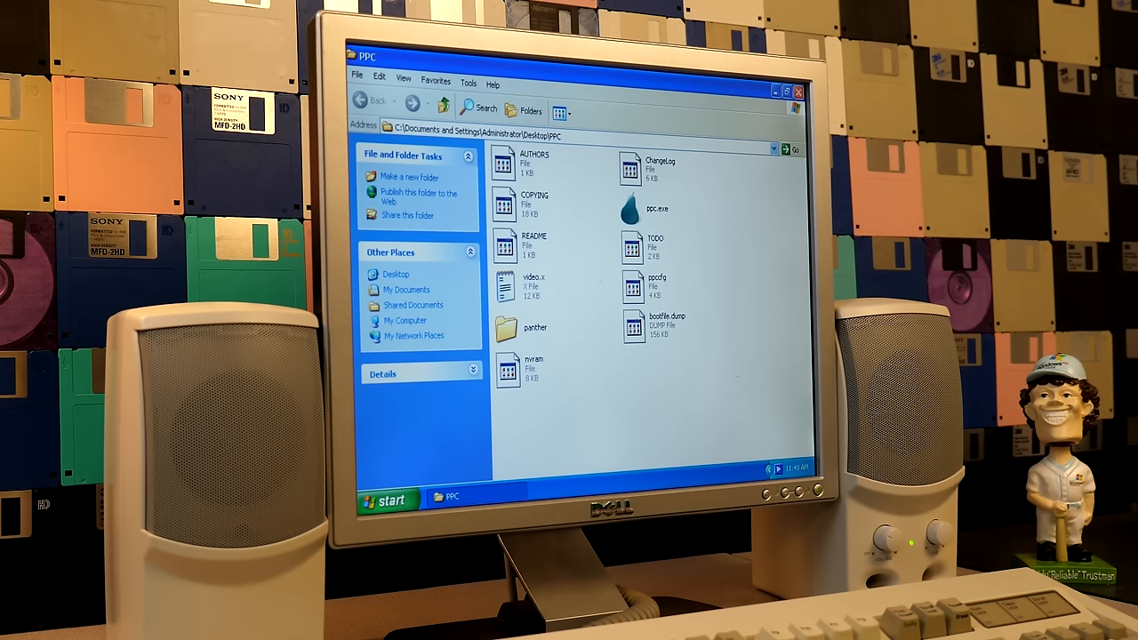
Close the PPC Explorer window to reveal the Windows XP desktop
{"action": "left_click", "coordinate": [792, 92]}
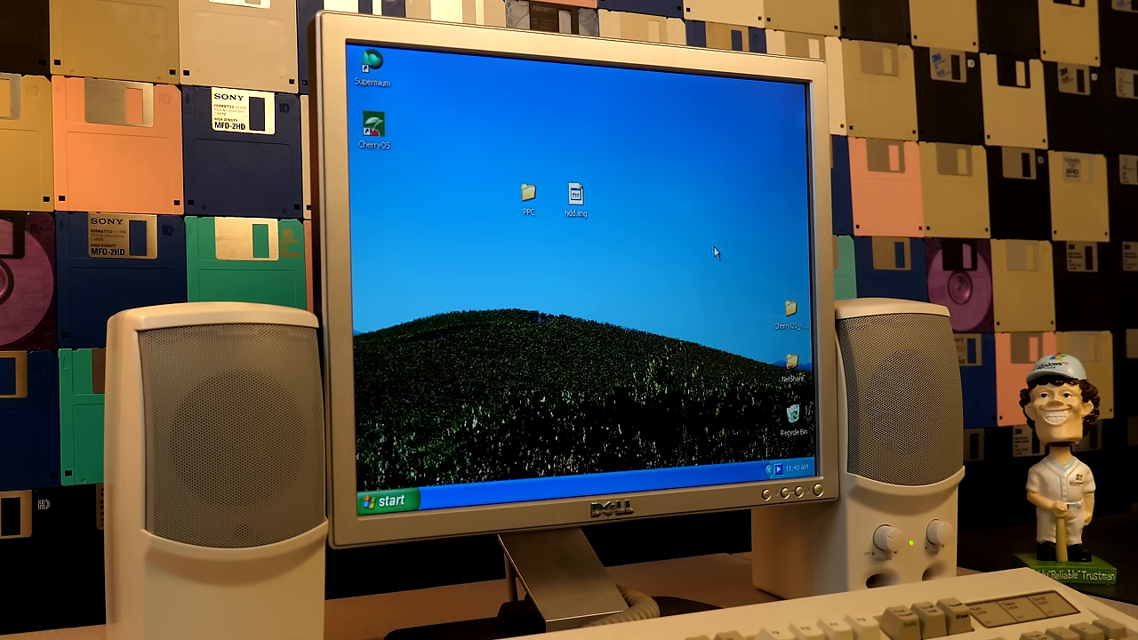
{"action": "mouse_move", "coordinate": [659, 242]}
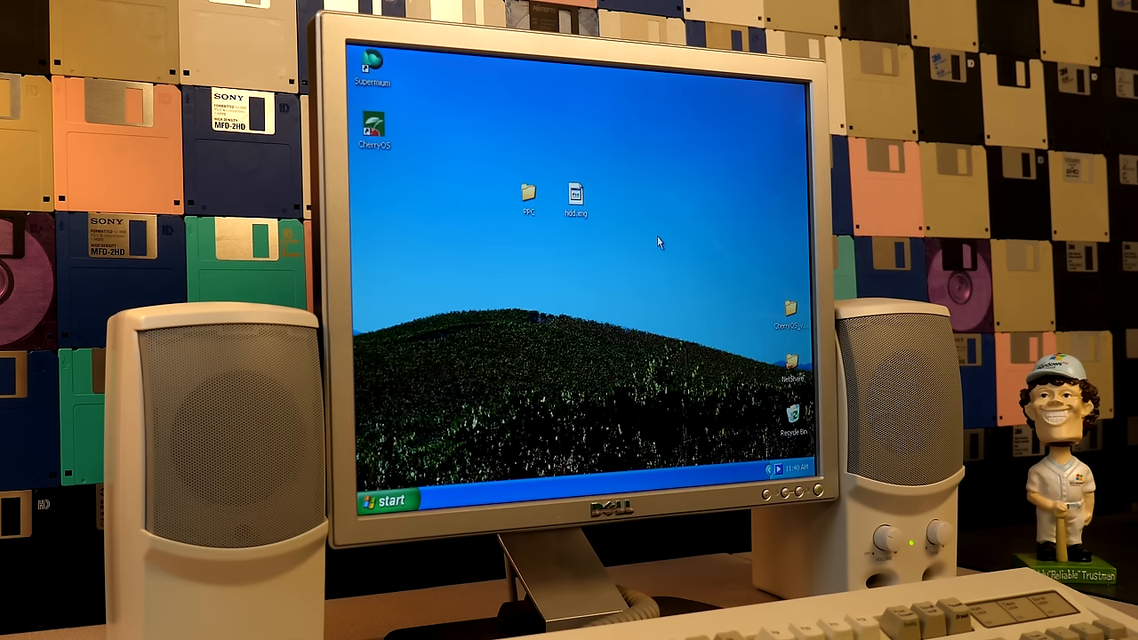